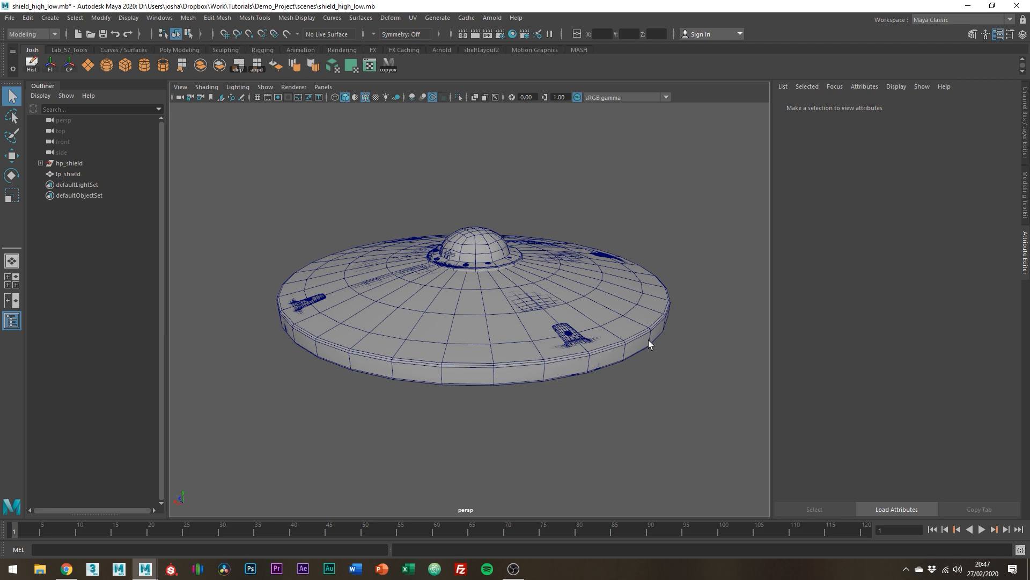
- Show the low-poly shield's UV layout with its three circular shells in the UV Editor
left_click(68, 174)
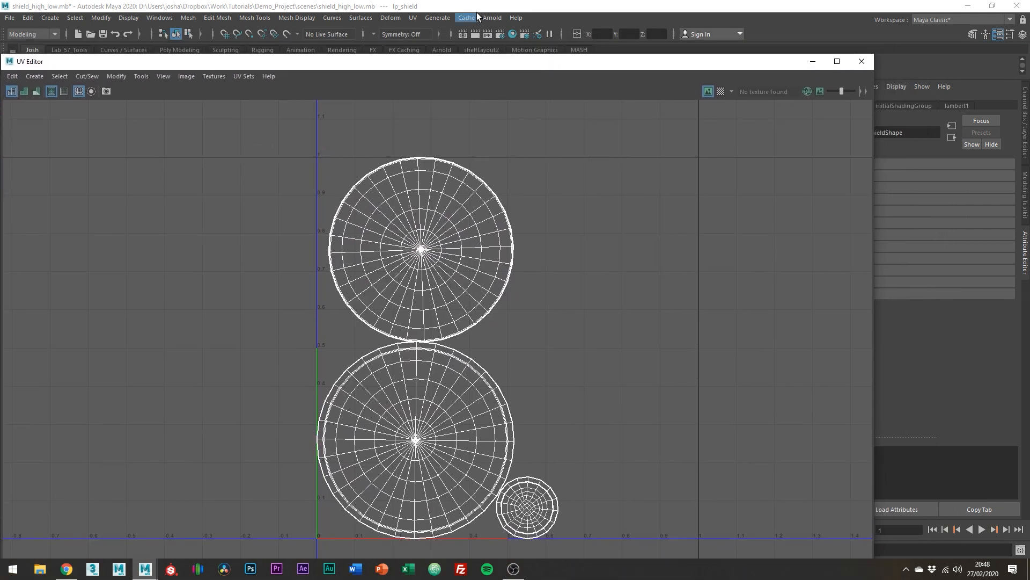
mouse_move(346, 218)
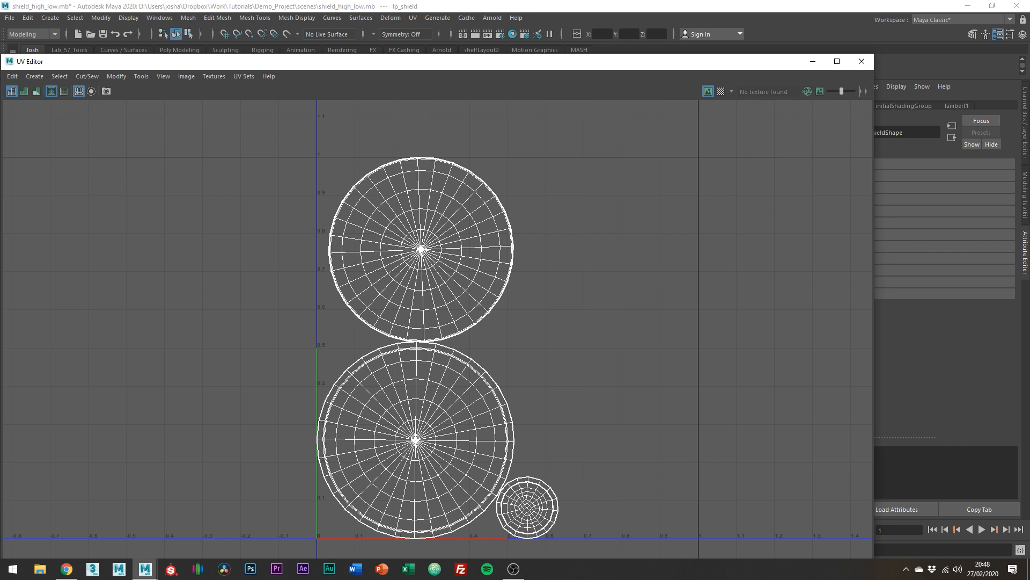
- Export the selected low-poly shield as lp_shield.obj into the project's data folder
left_click(861, 61)
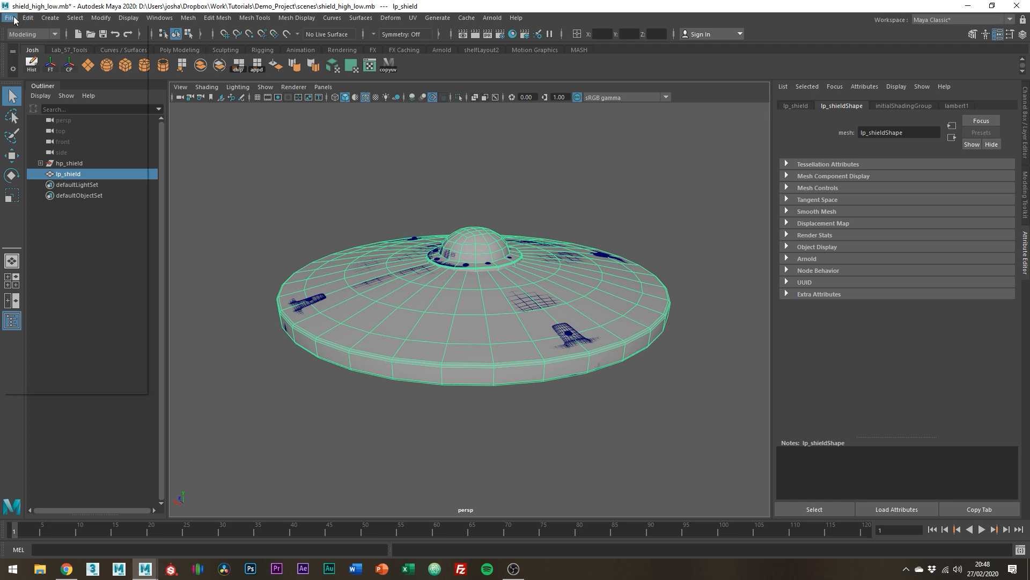
left_click(10, 18)
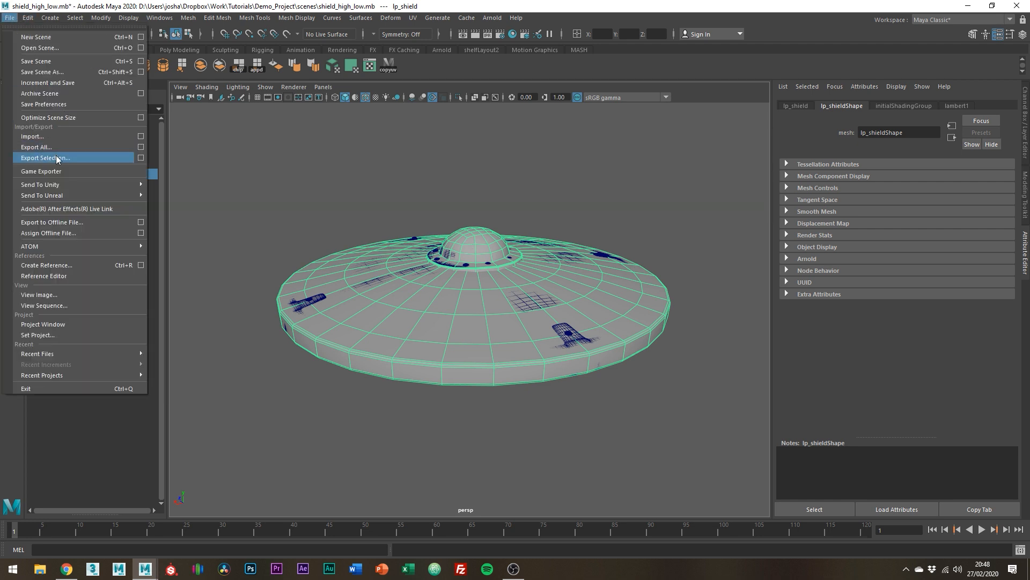
left_click(44, 158)
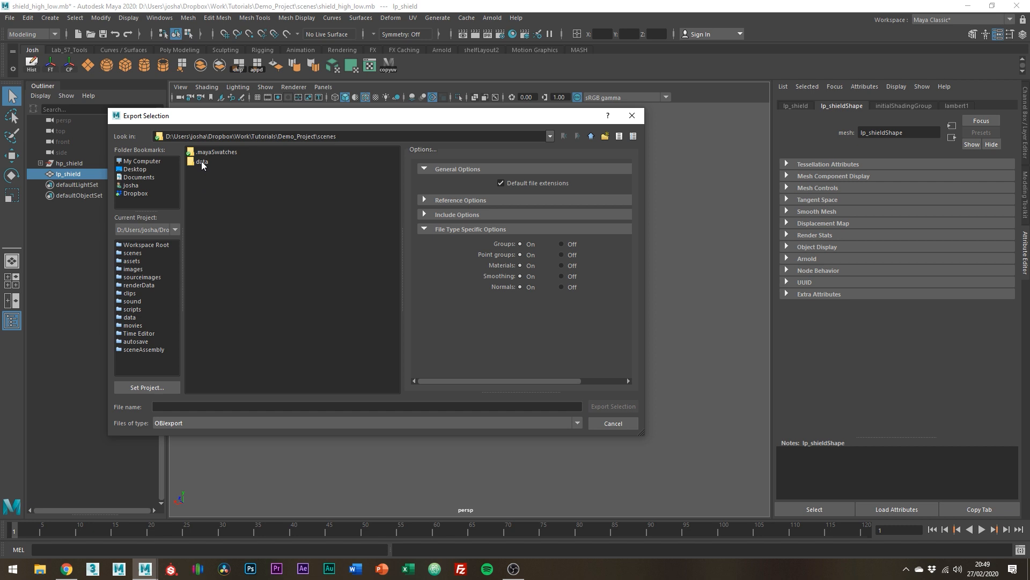
double_click(202, 162)
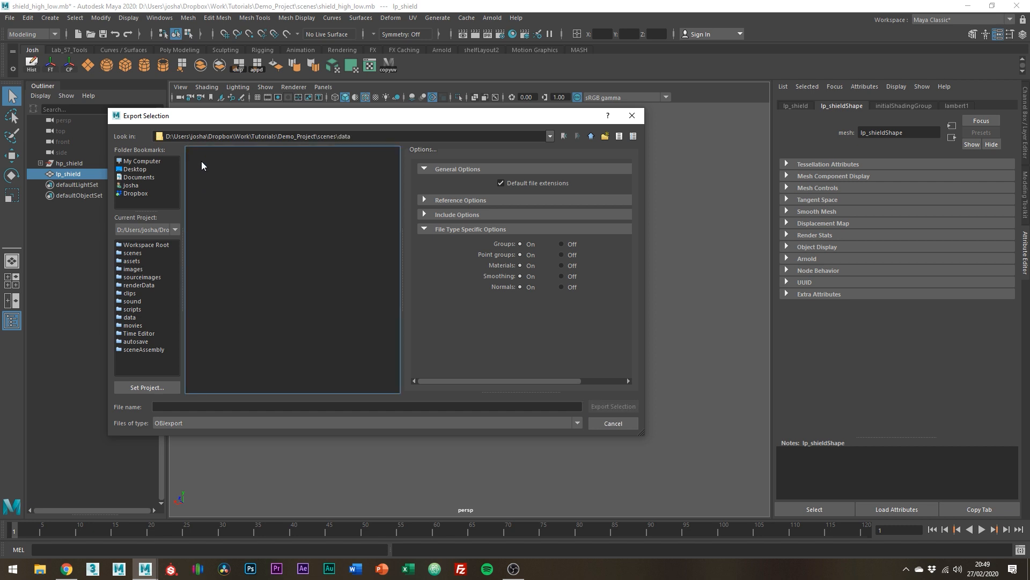
type("lp_")
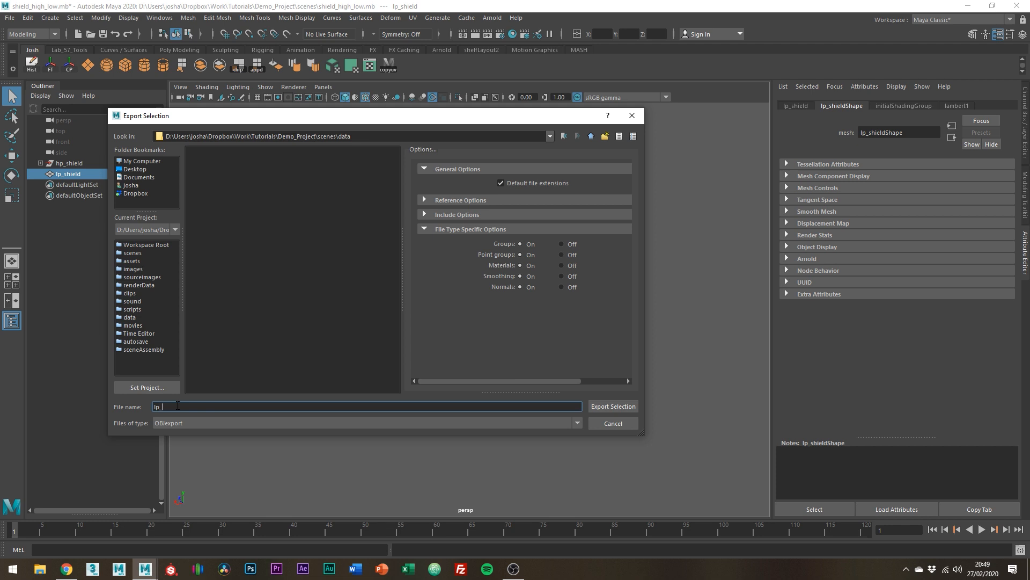
type("shield")
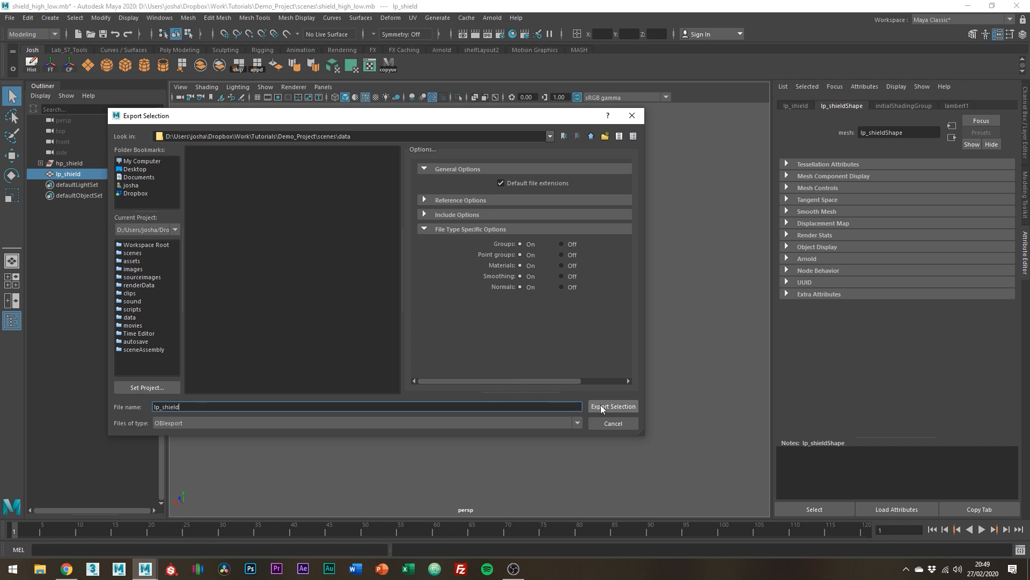
left_click(612, 406)
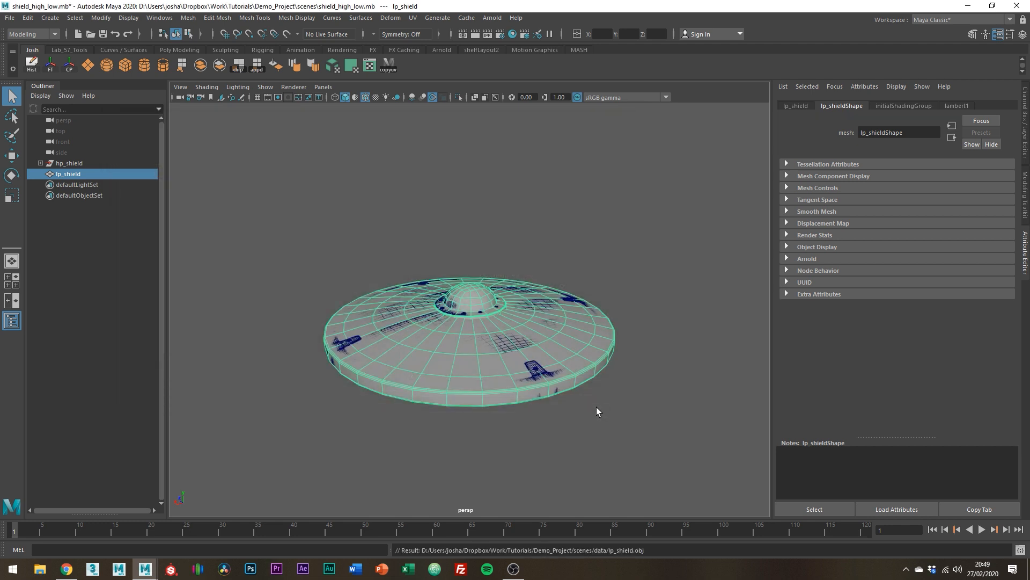
mouse_move(563, 363)
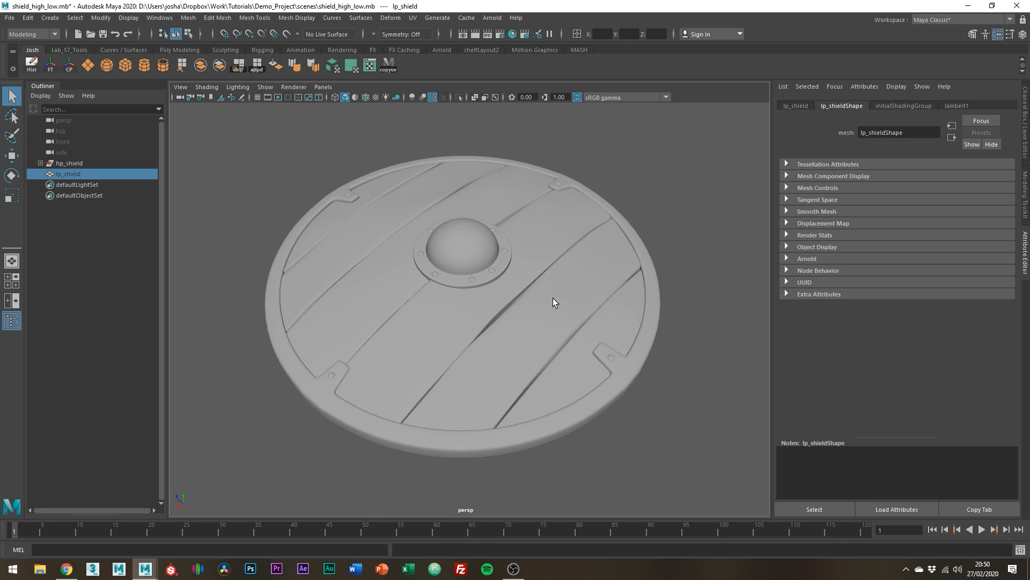
- Assign the selected wooden planks a new surface shader with a red Out Color
left_click(536, 342)
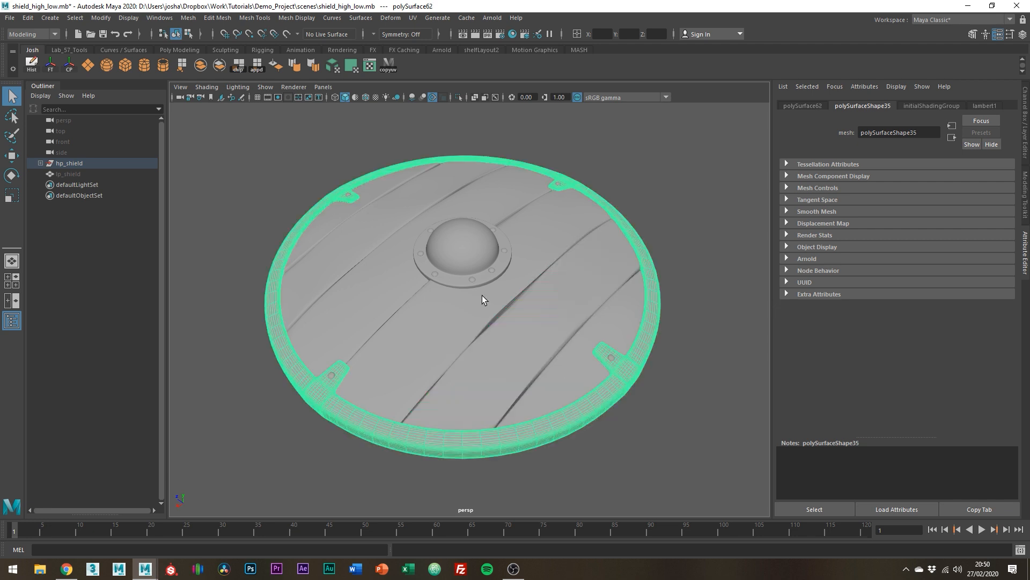
left_click(554, 380)
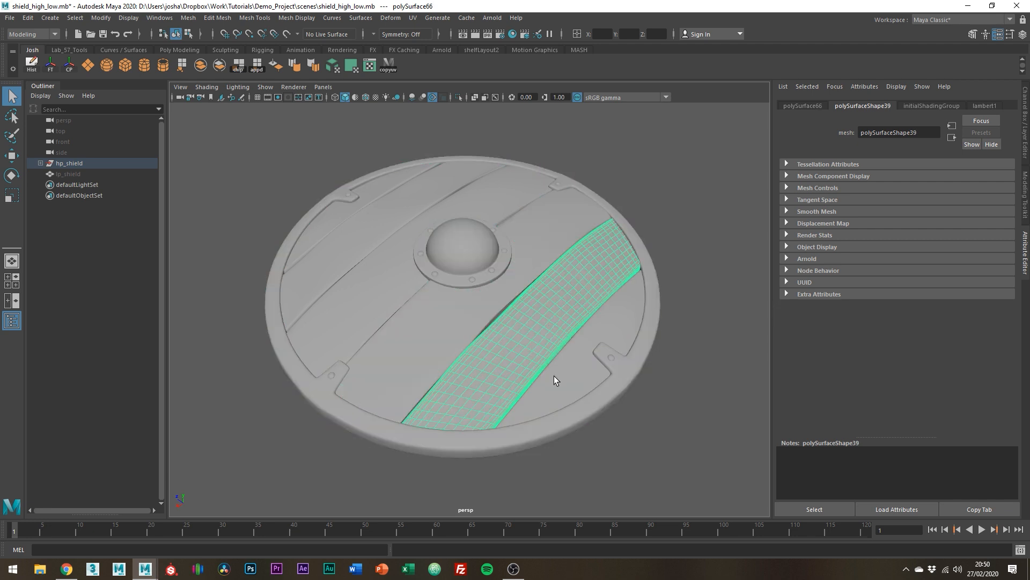
left_click(562, 381)
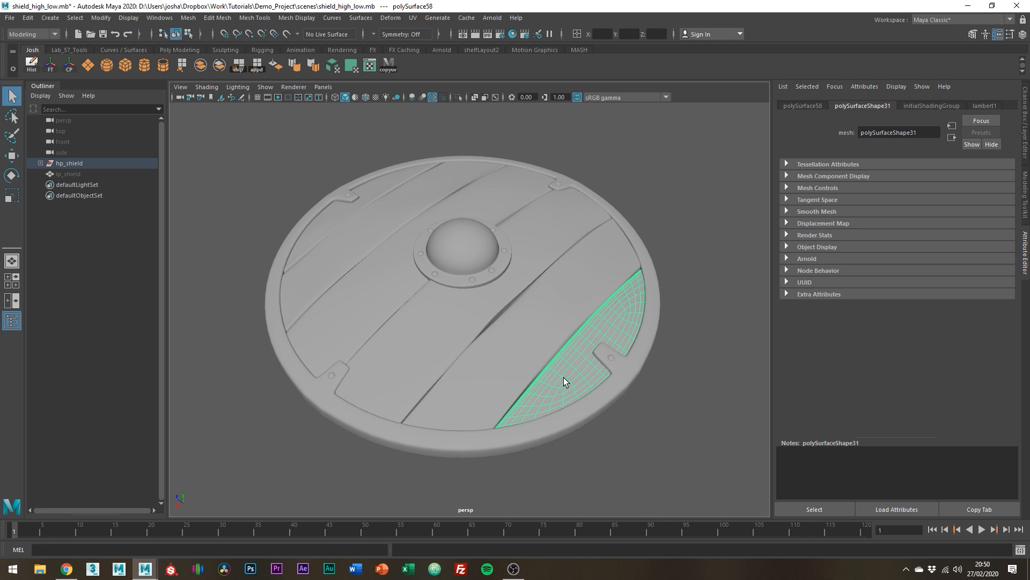
mouse_move(570, 375)
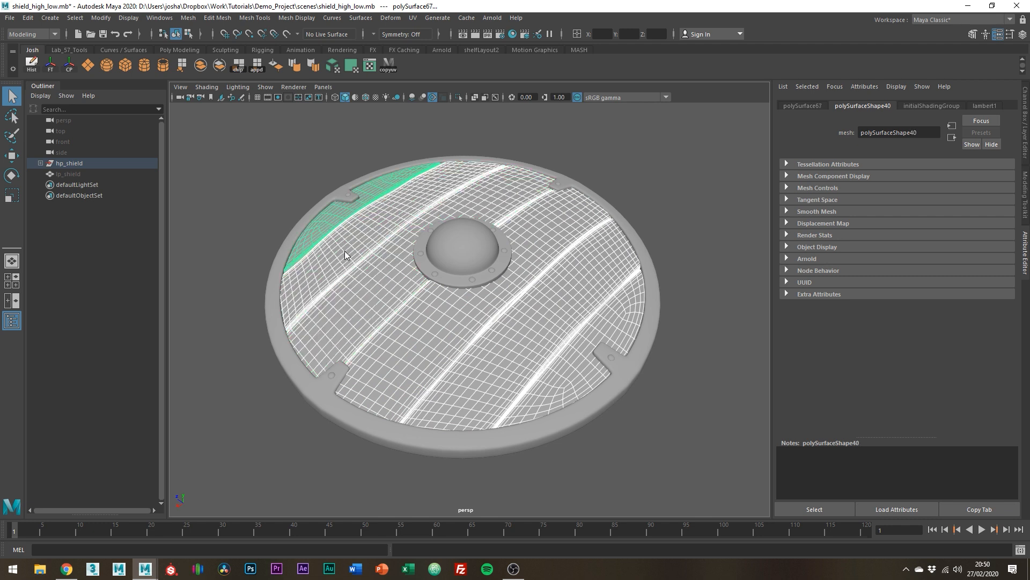
right_click(345, 251)
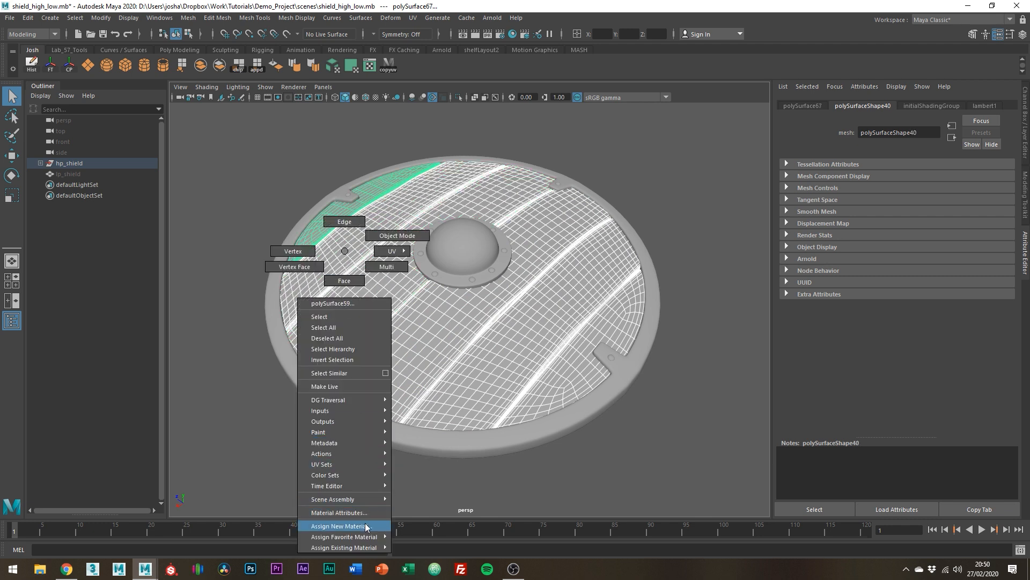
left_click(338, 526)
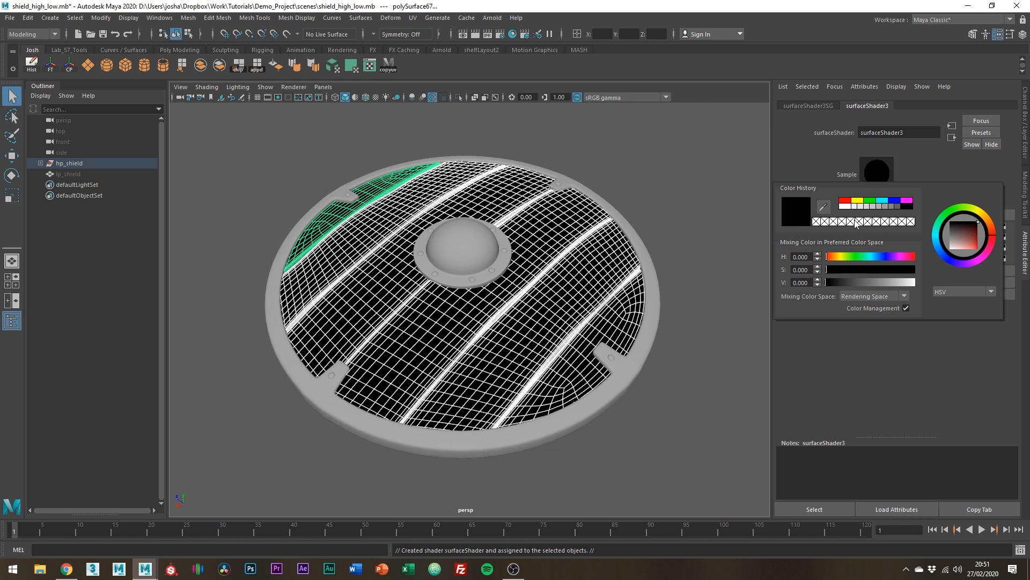
left_click(846, 201)
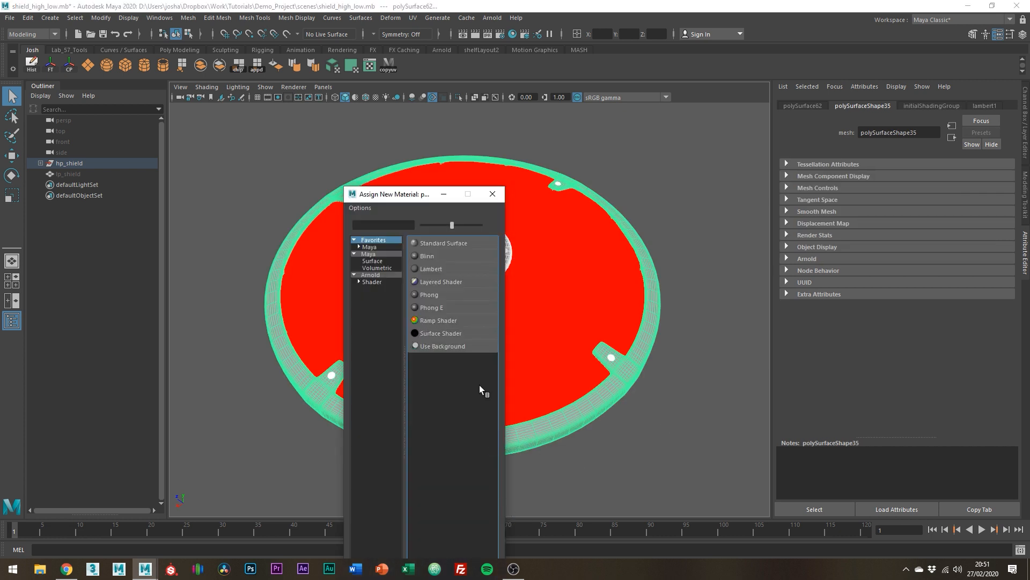
- Give the rim its own flat surface shader and change its Out Color
left_click(442, 333)
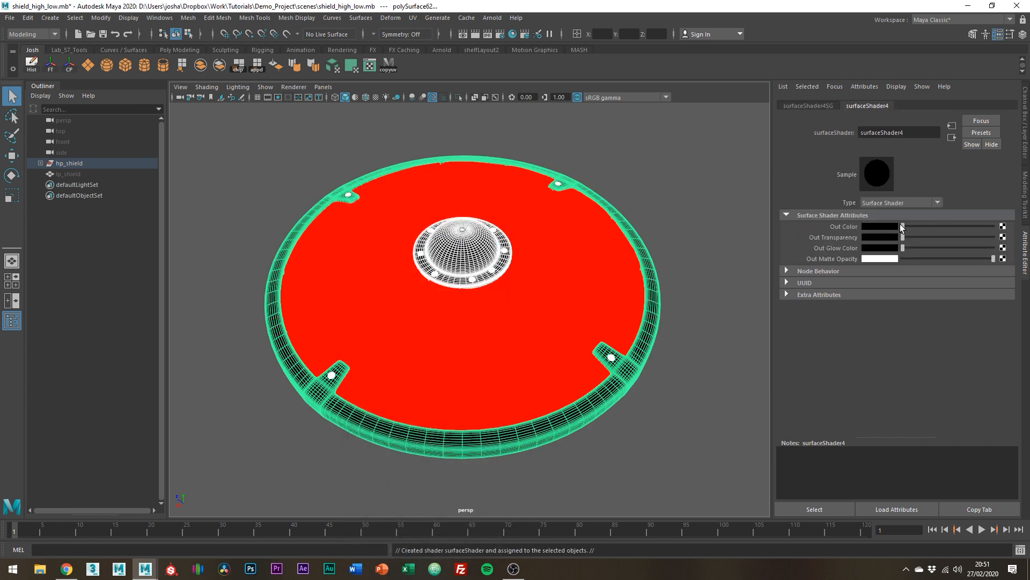
left_click(880, 226)
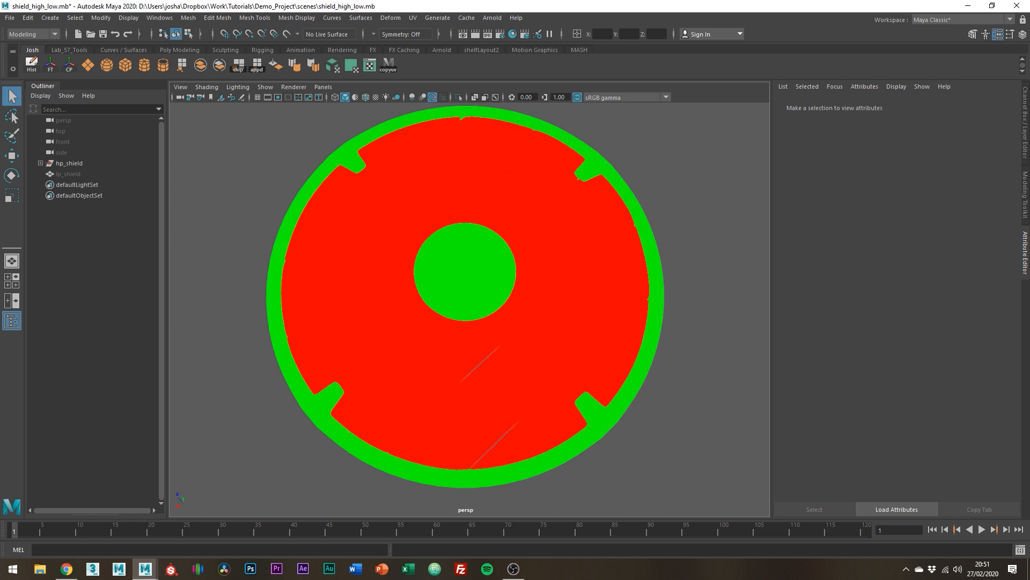
mouse_move(723, 278)
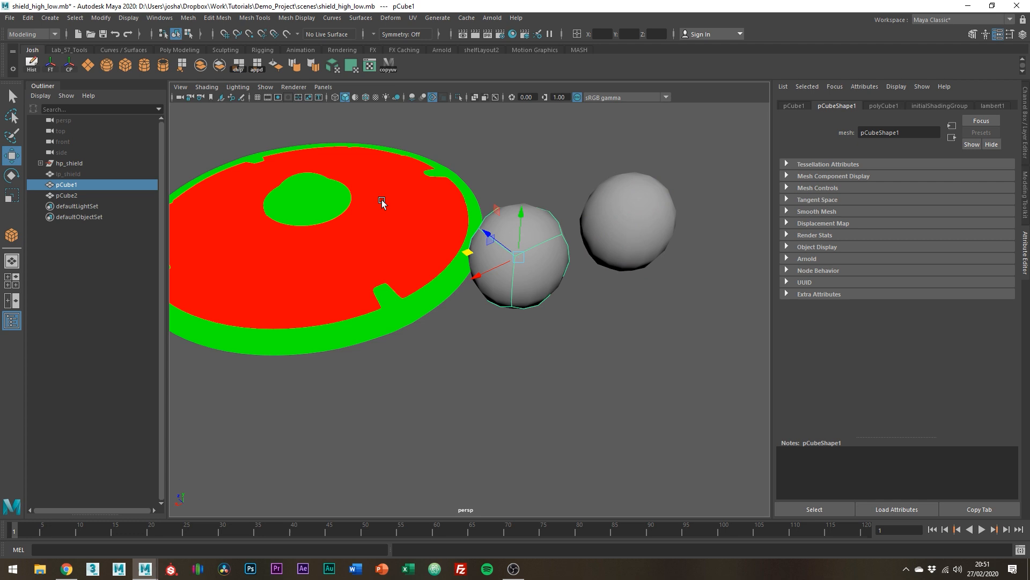
- Convert the smooth-previewed cube beside the shield into real polygons
left_click(100, 18)
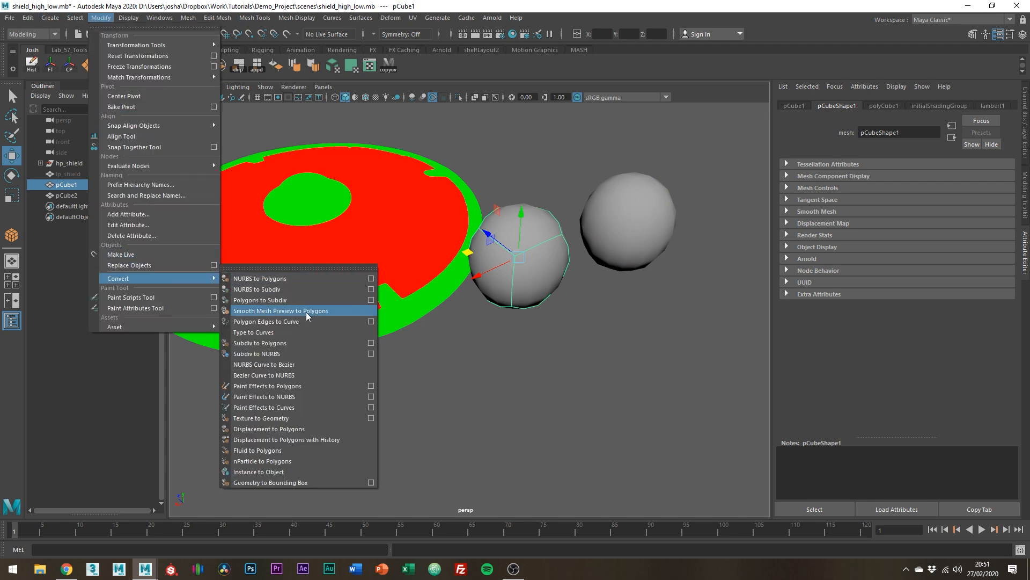
left_click(281, 310)
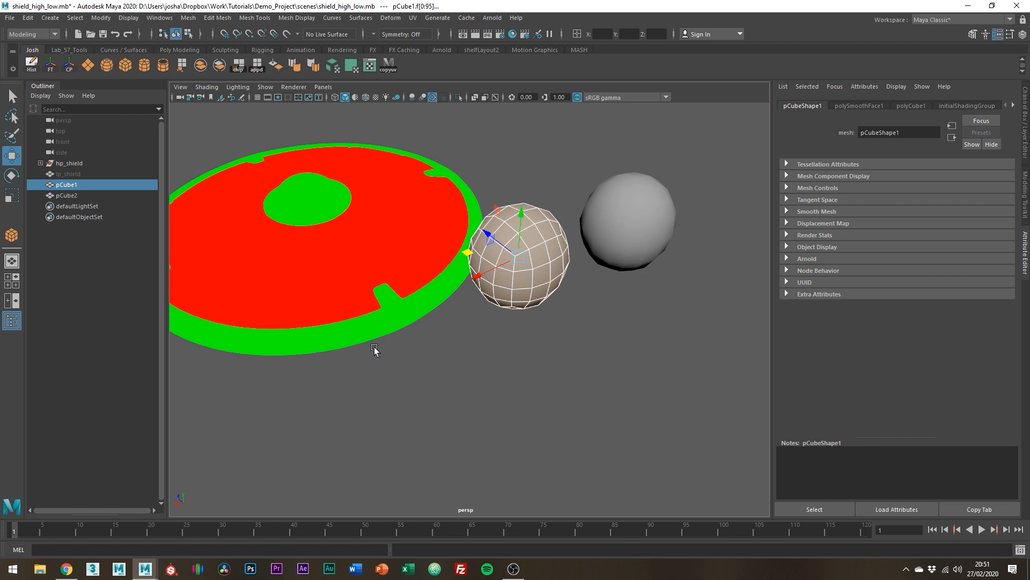
mouse_move(389, 353)
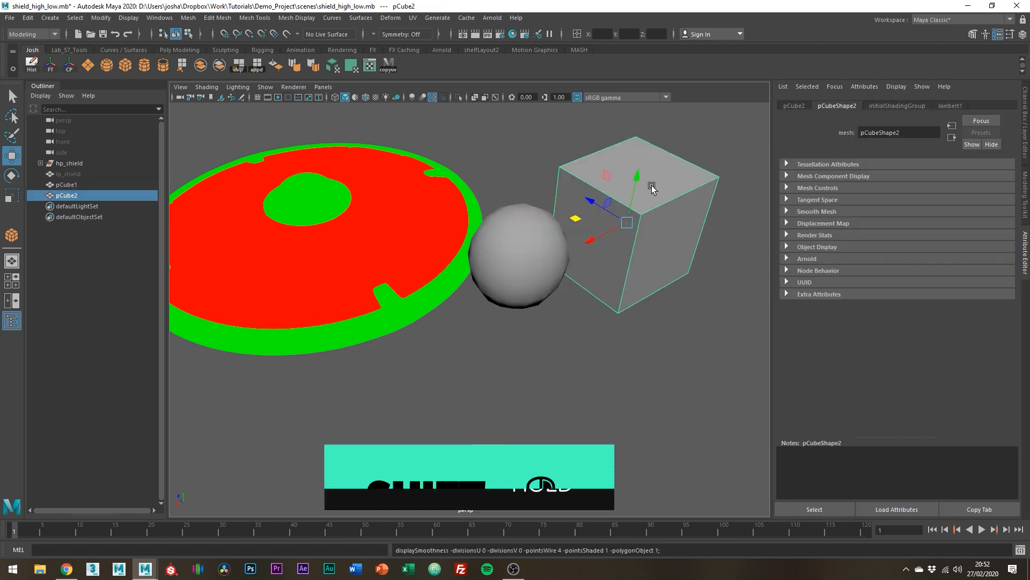
- Smooth the second cube into a subdivided sphere via the marking menu
right_click(650, 187)
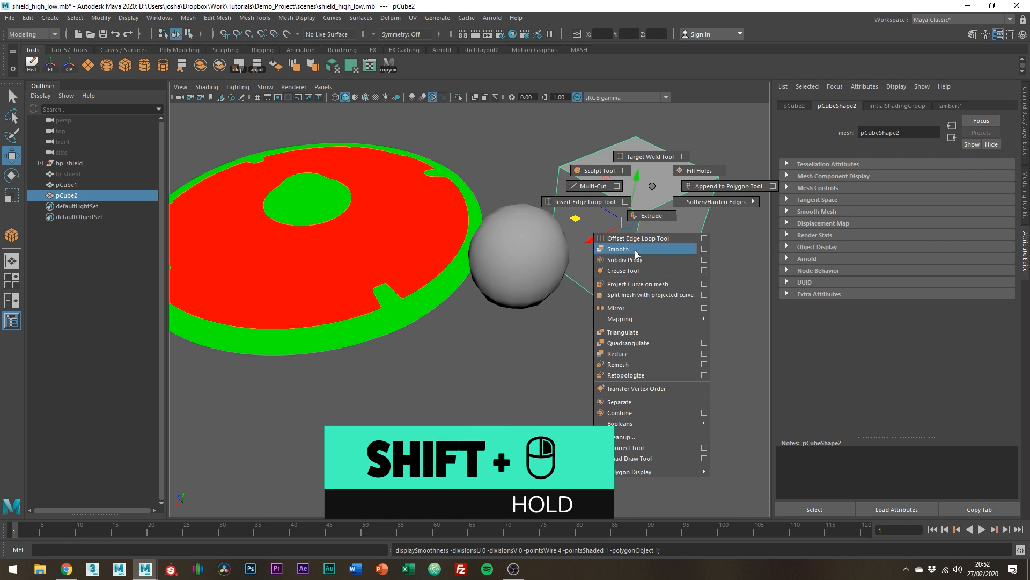
left_click(618, 249)
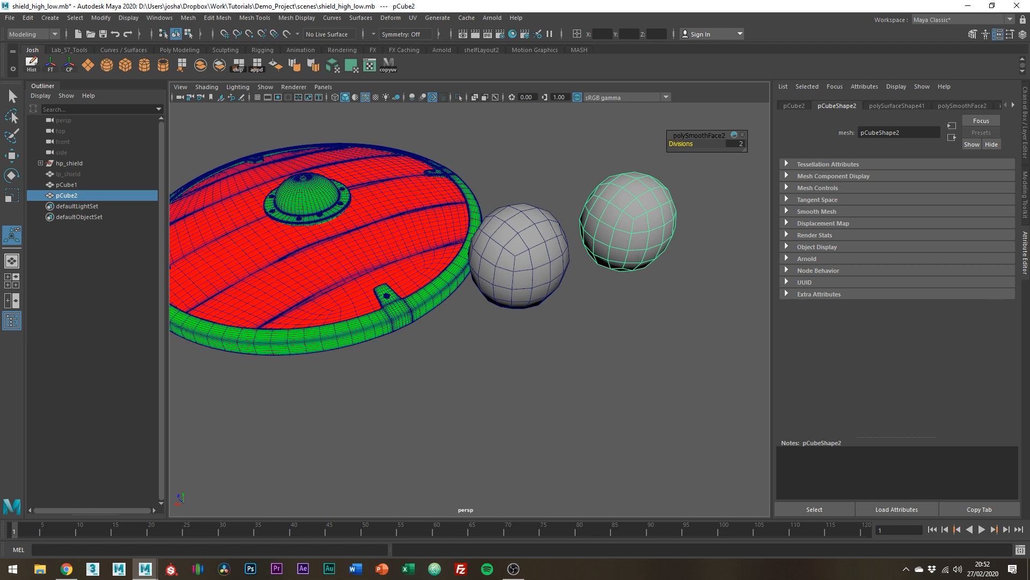
mouse_move(639, 284)
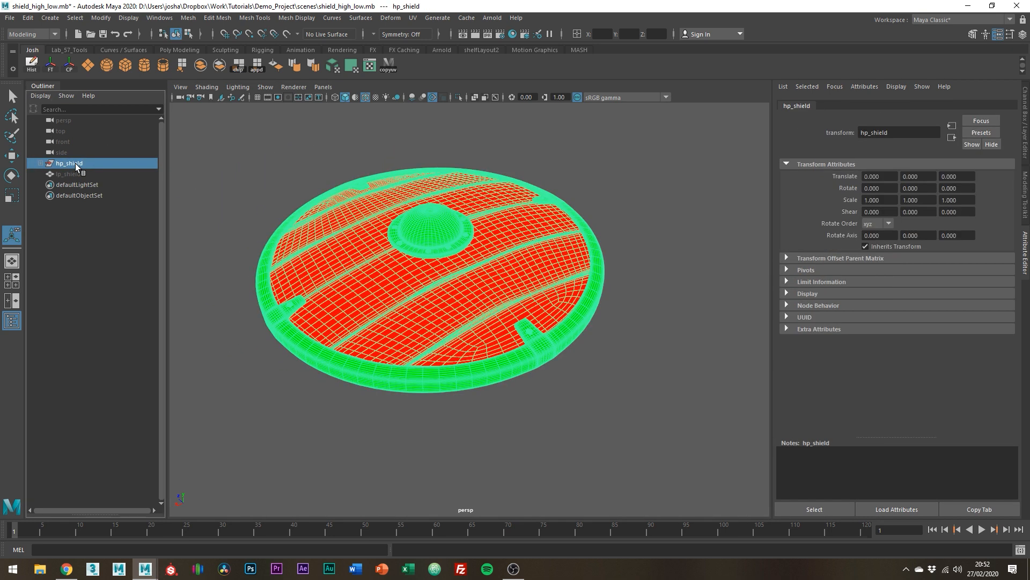
- Export the high-poly shield as hp_shield.fbx into the data folder and dismiss the warnings
left_click(9, 18)
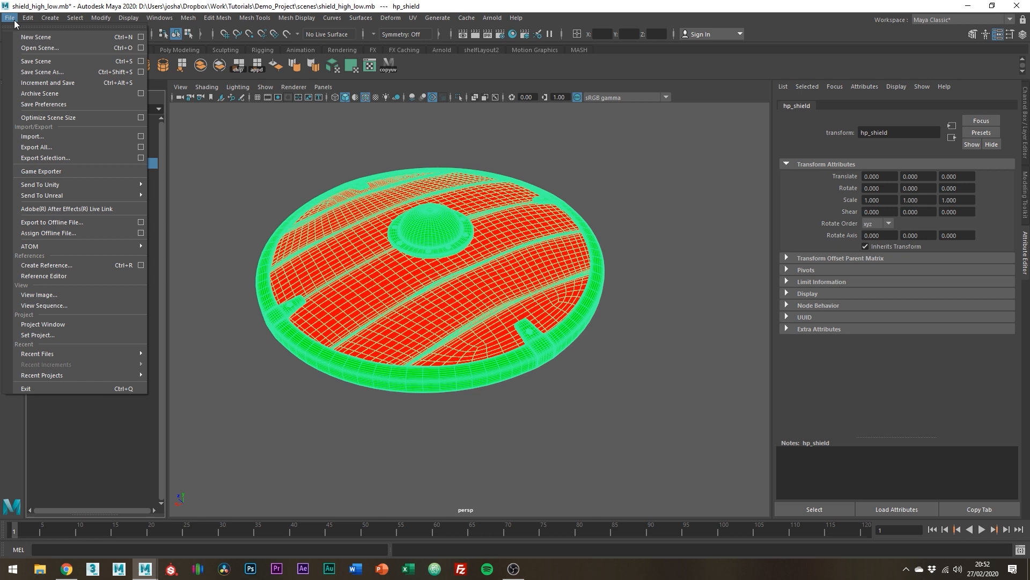
mouse_move(44, 157)
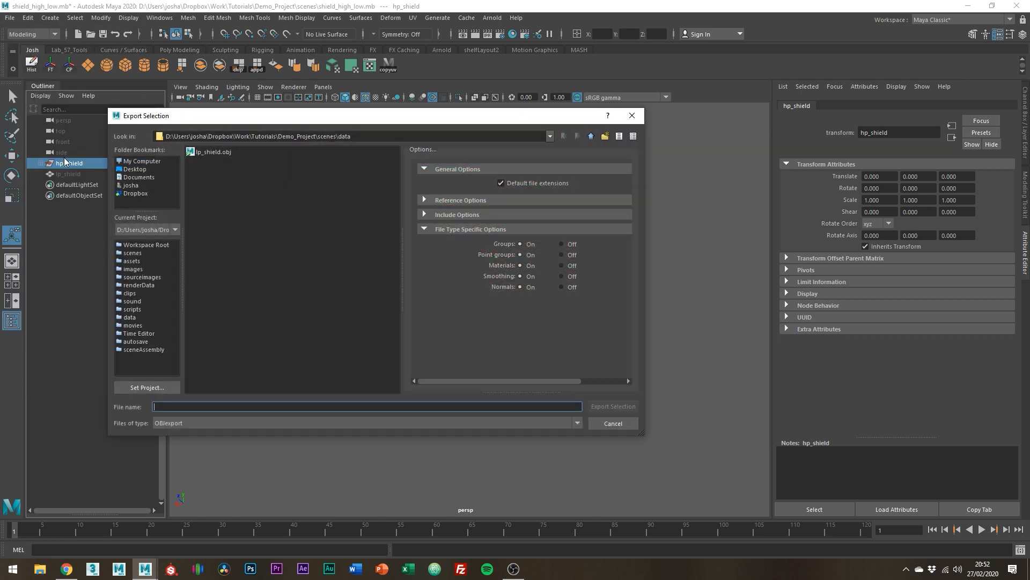
left_click(365, 423)
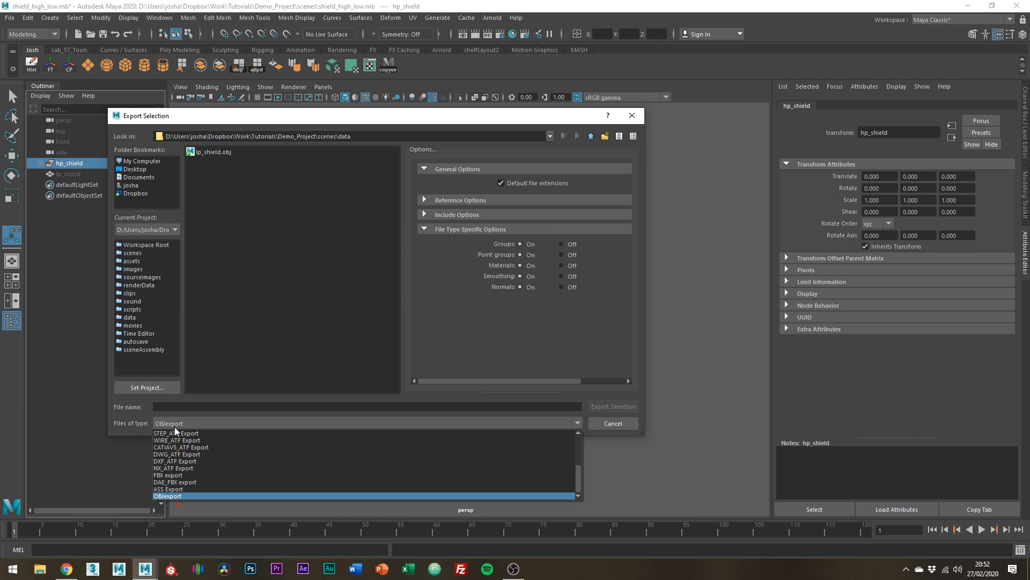
left_click(167, 474)
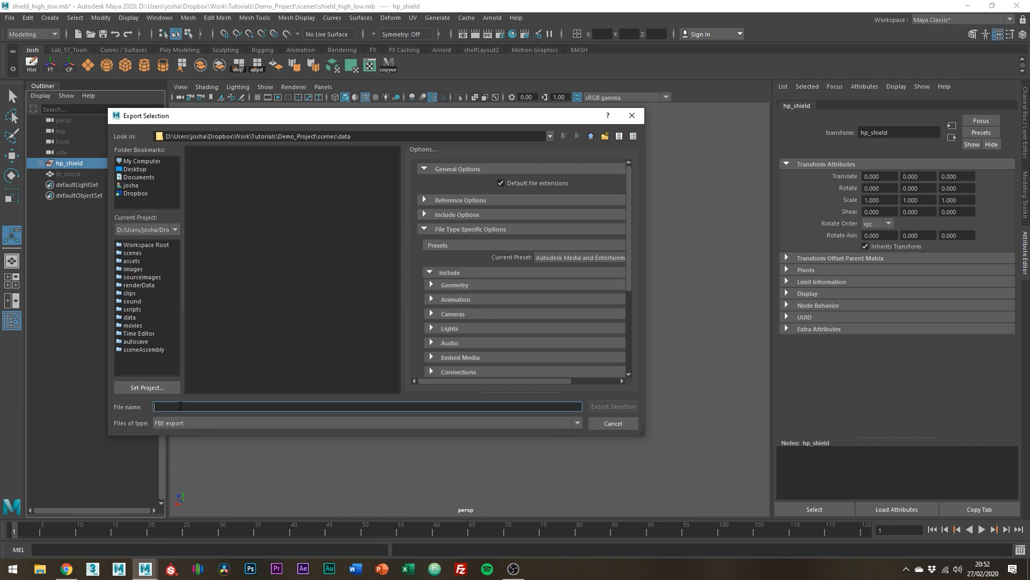
type("hp_sh")
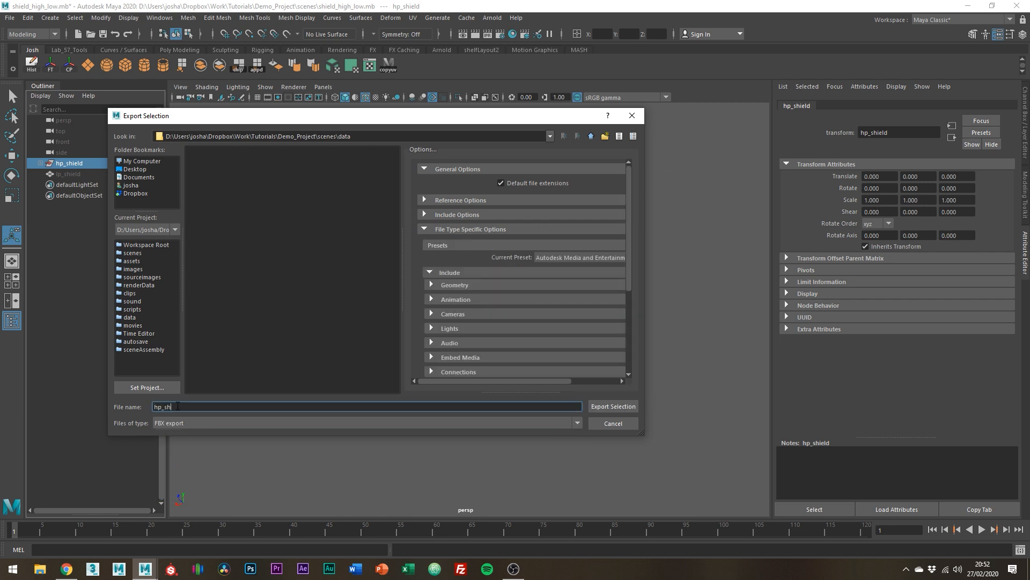
left_click(612, 406)
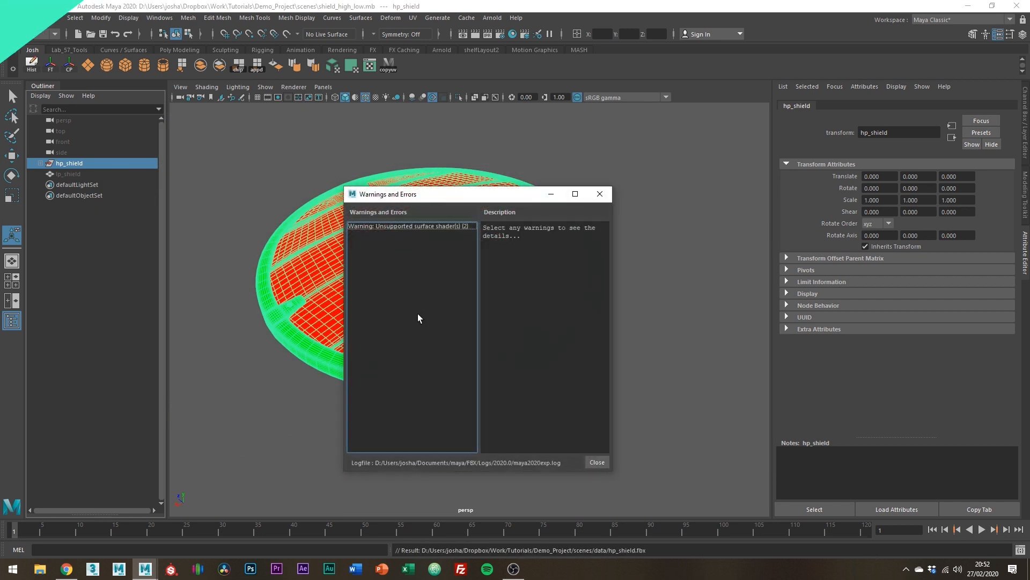
left_click(170, 569)
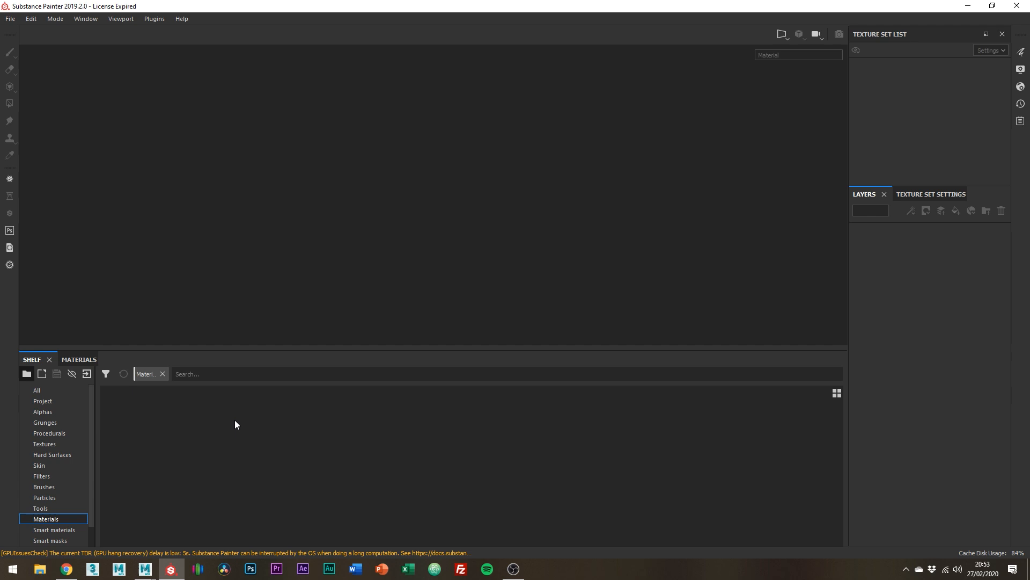
mouse_move(333, 181)
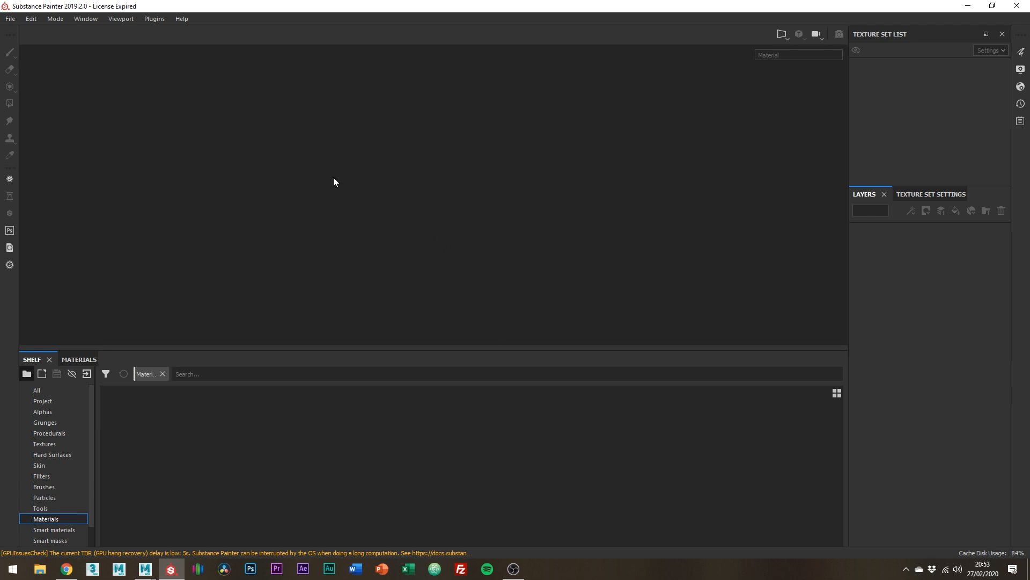
mouse_move(76, 32)
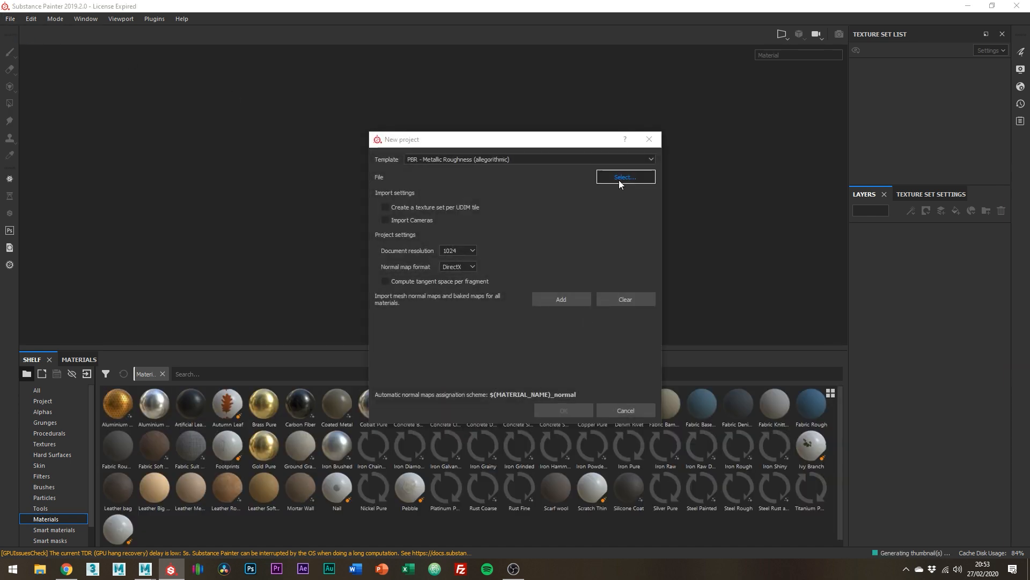
- Create a PBR Metallic Roughness project from lp_shield.obj at 2048 document resolution
left_click(624, 178)
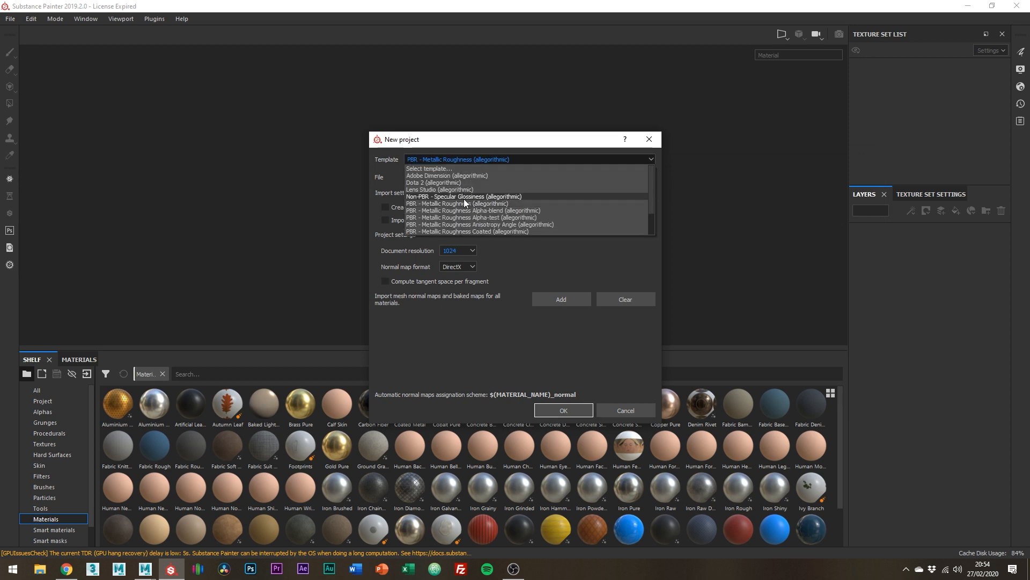
left_click(457, 250)
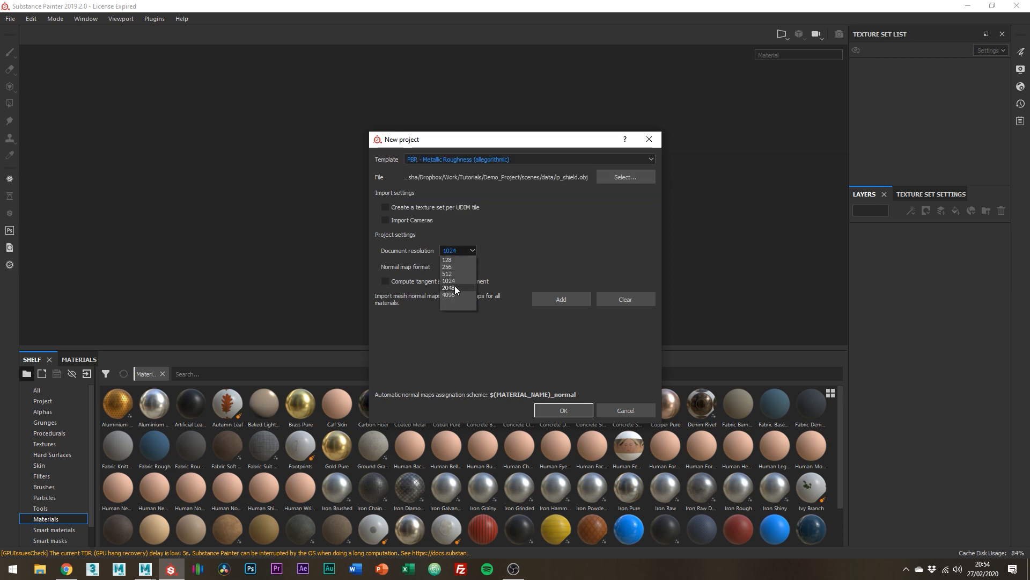
left_click(449, 287)
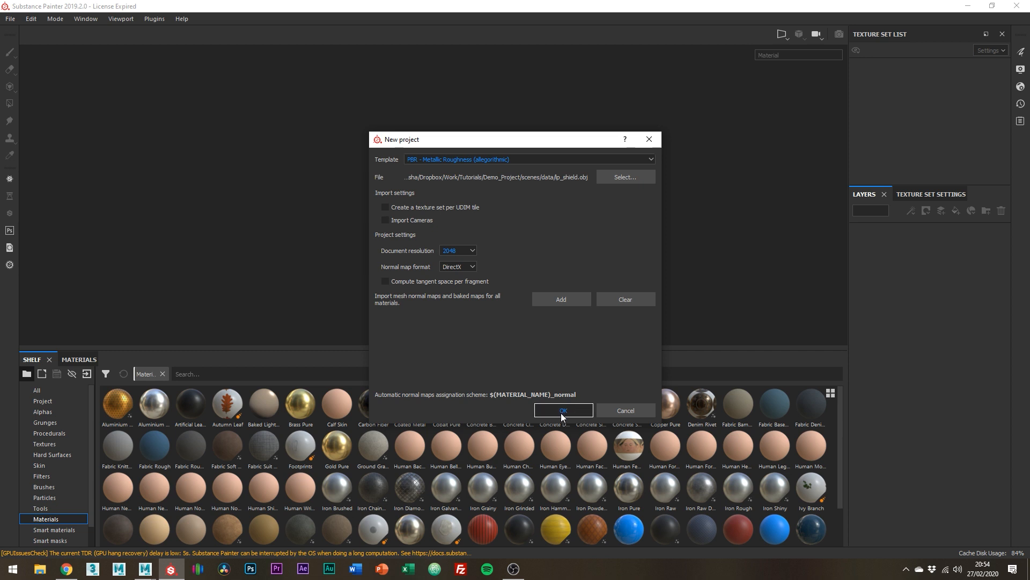
left_click(562, 412)
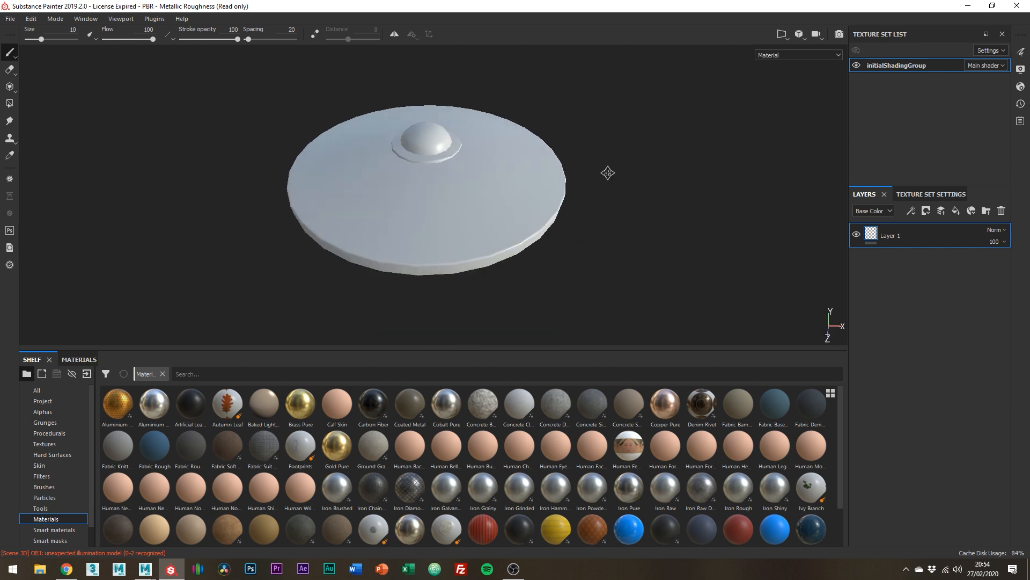
- Set bake output size to 2048 and load hp_shield as the high definition mesh
left_click(931, 194)
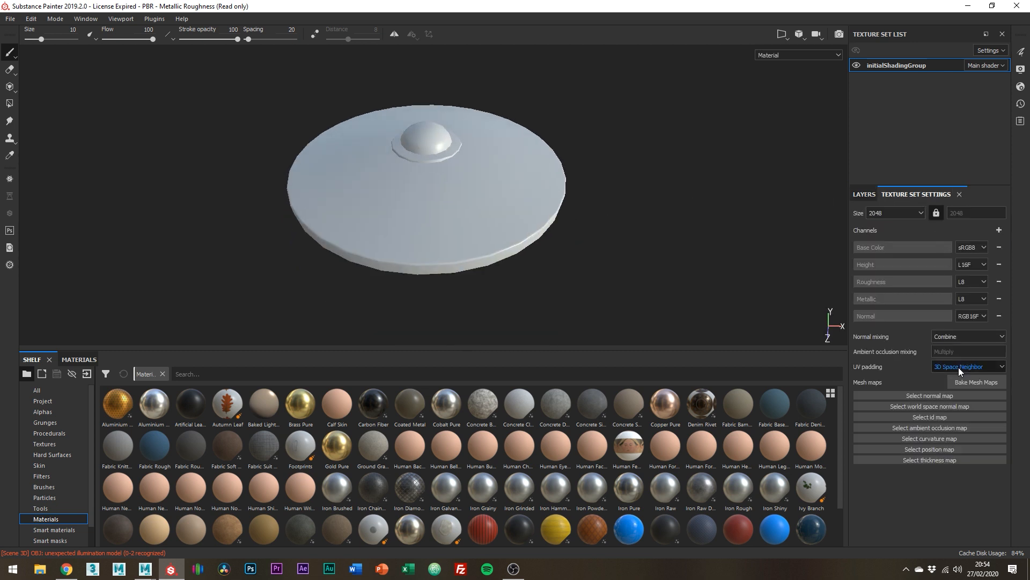
left_click(977, 382)
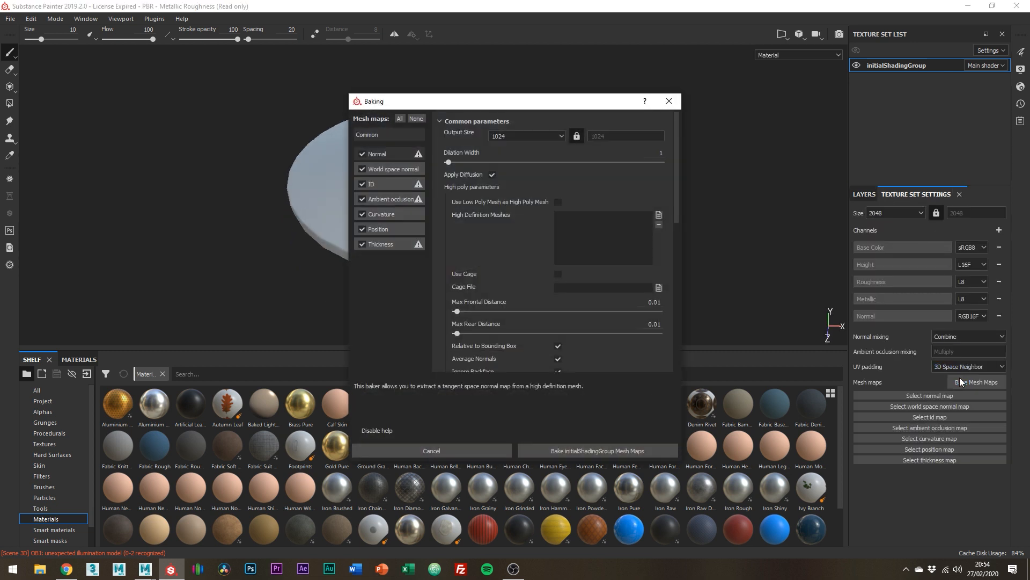
mouse_move(589, 135)
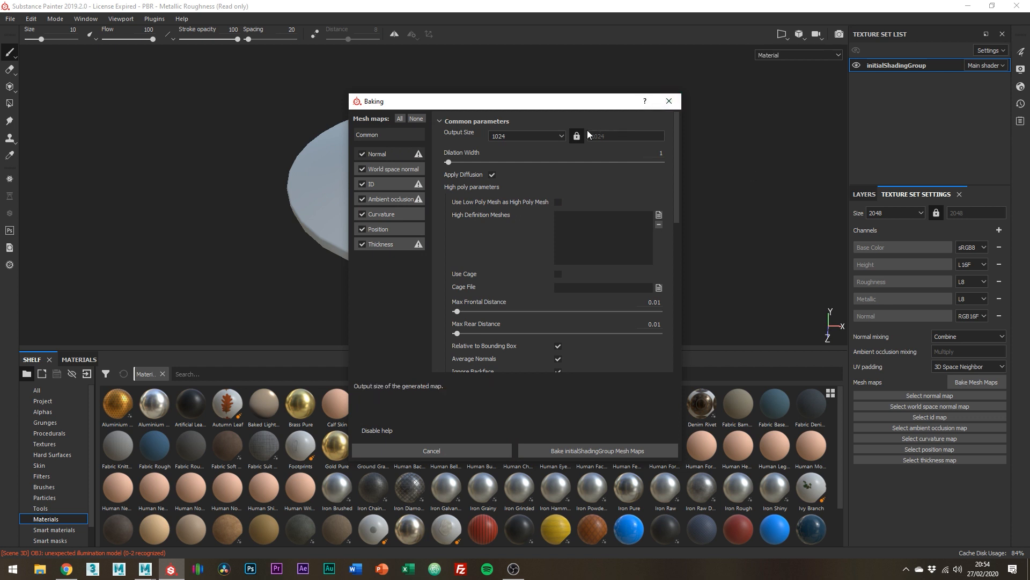
left_click(526, 135)
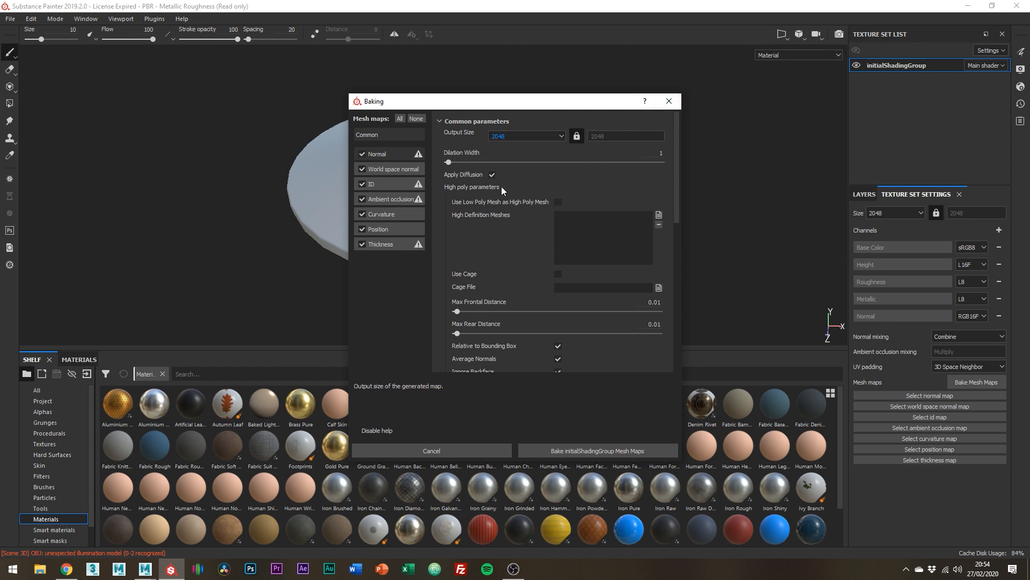
mouse_move(659, 216)
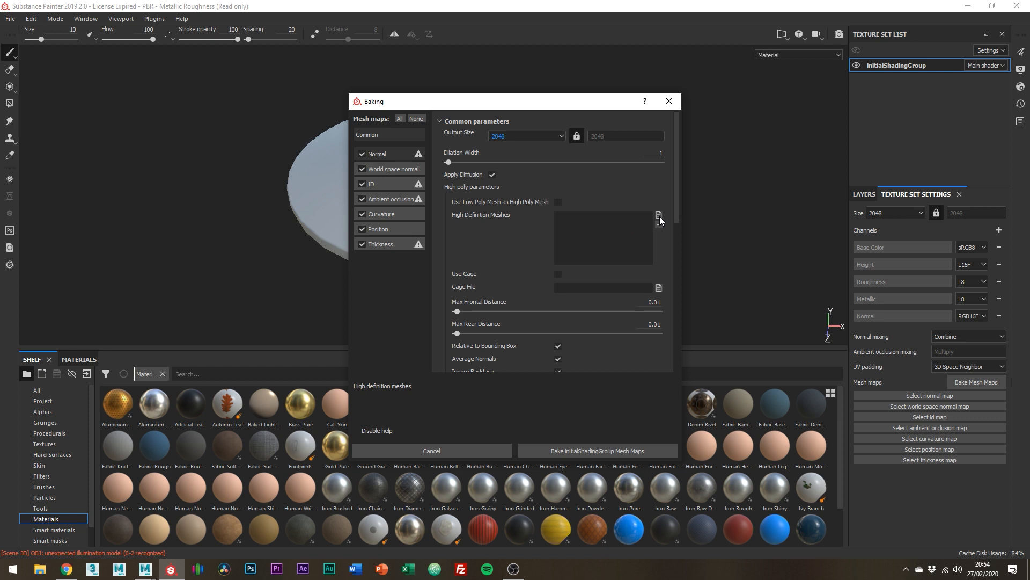
left_click(659, 216)
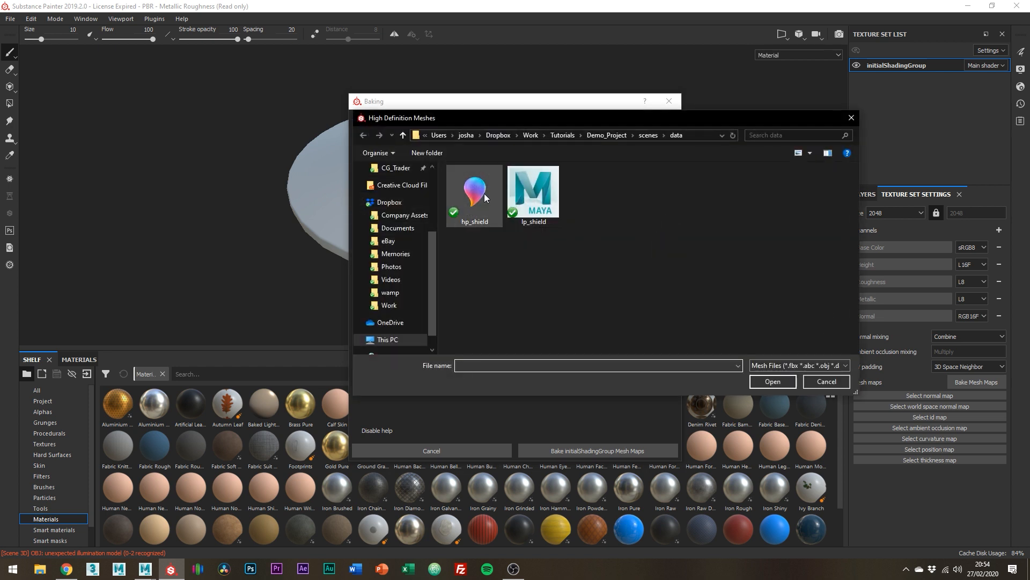
double_click(474, 190)
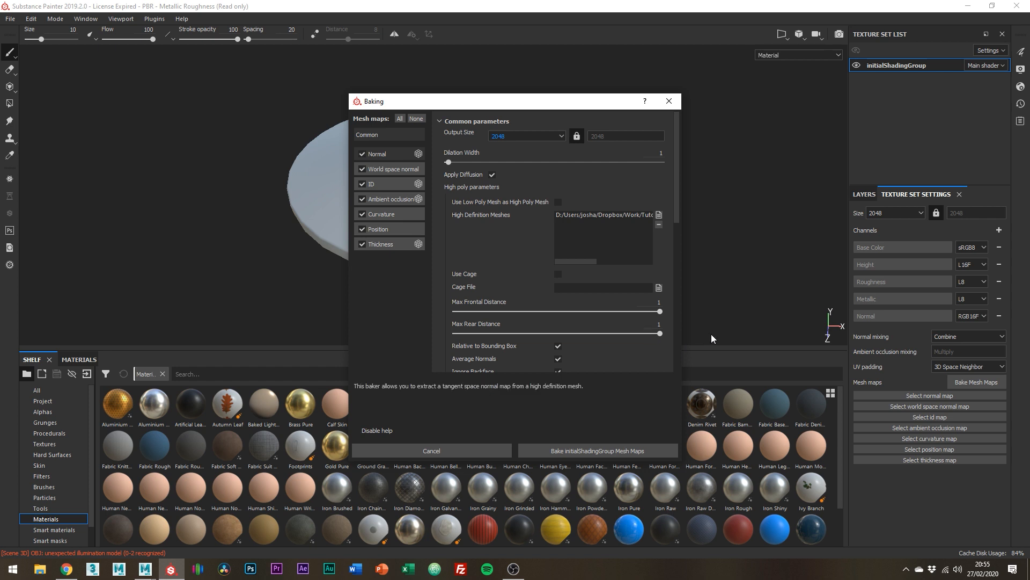
- Set the ID baker's Color Source to Material Color and bake the initialShadingGroup mesh maps
left_click(370, 184)
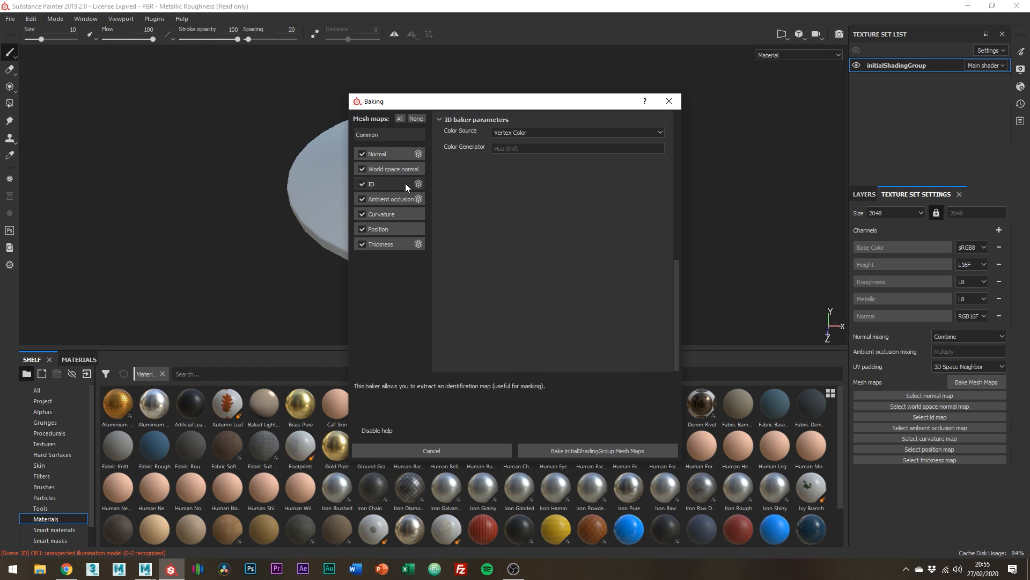
left_click(576, 132)
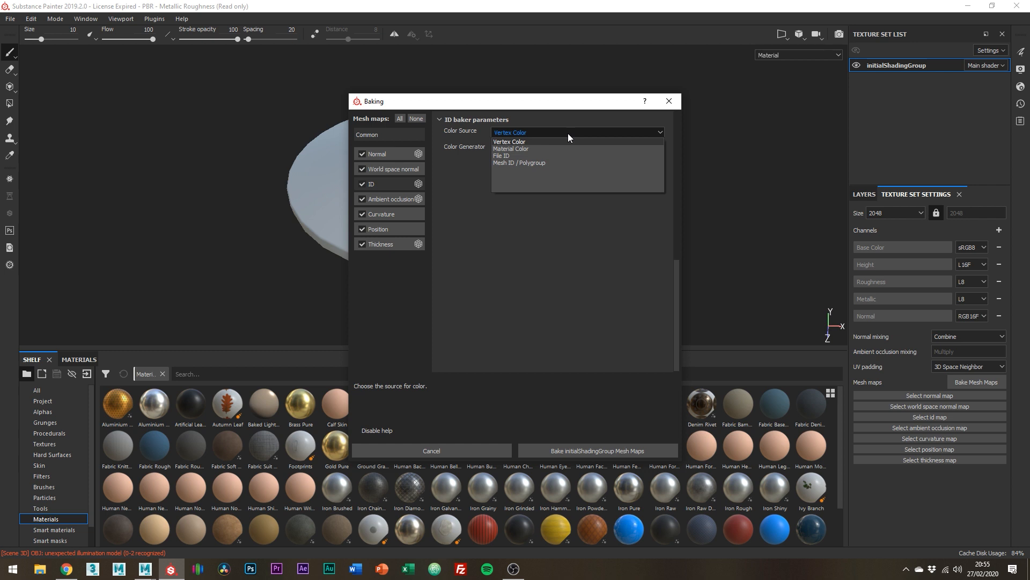
left_click(510, 149)
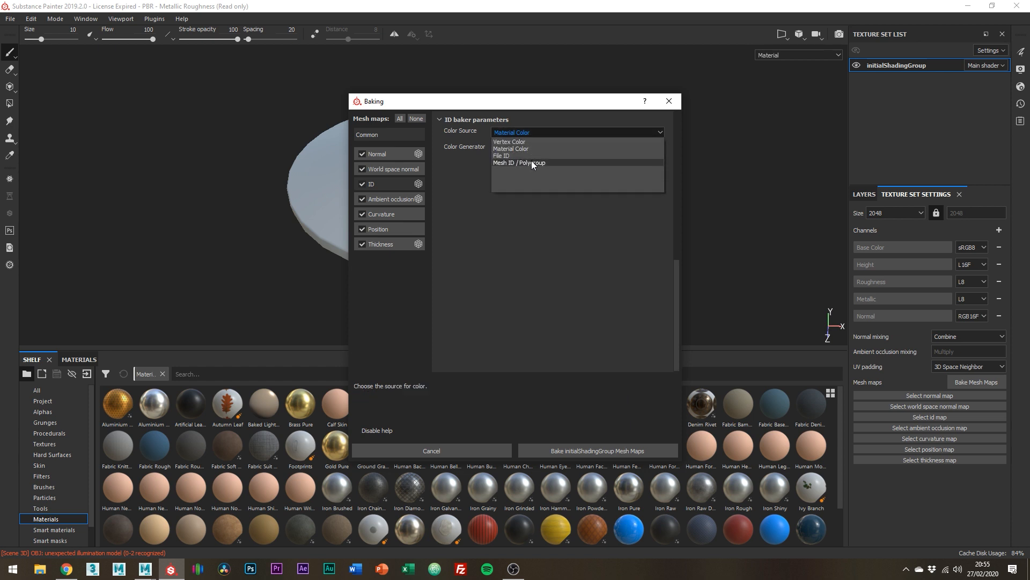
left_click(519, 164)
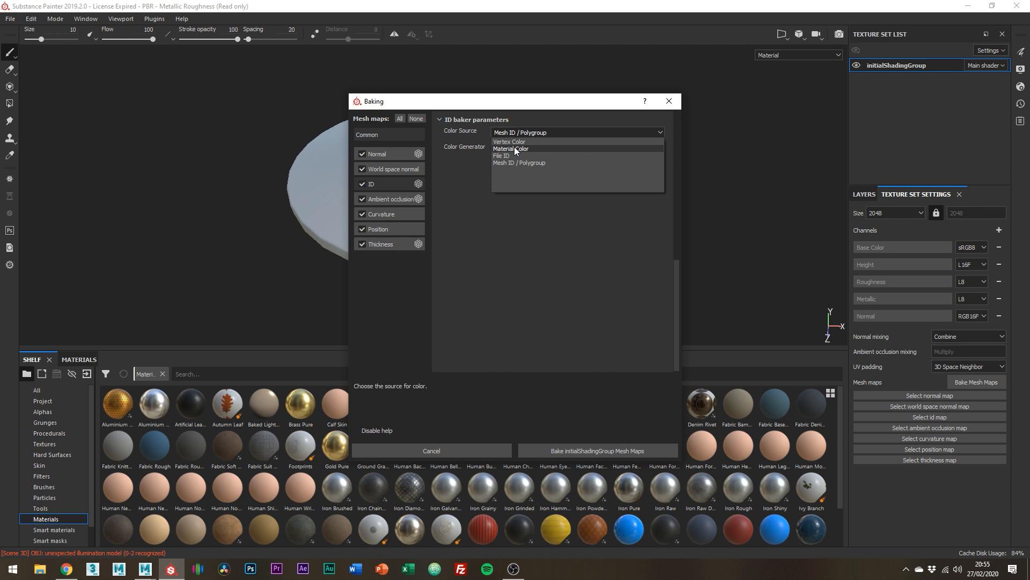
left_click(510, 149)
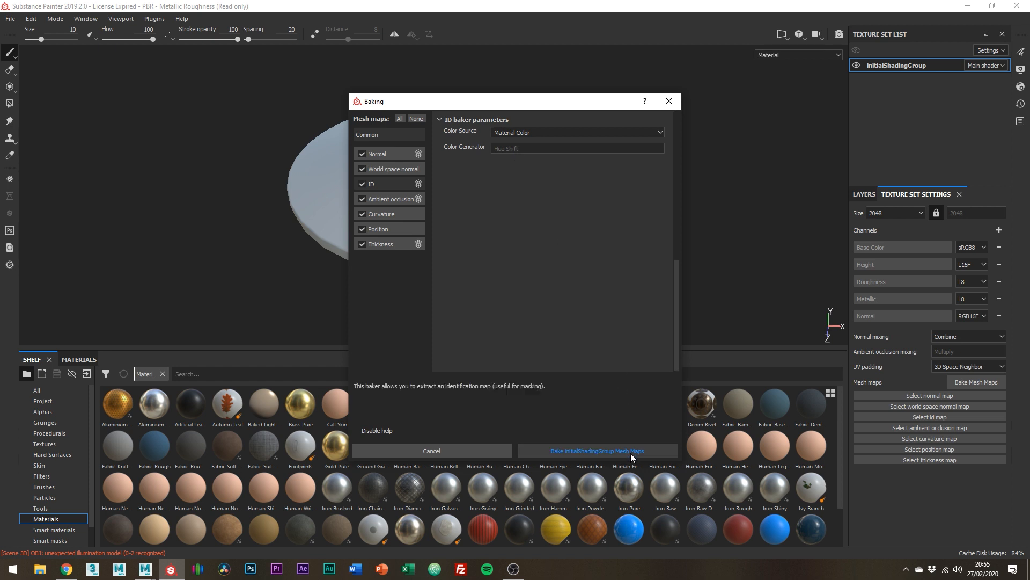
left_click(596, 451)
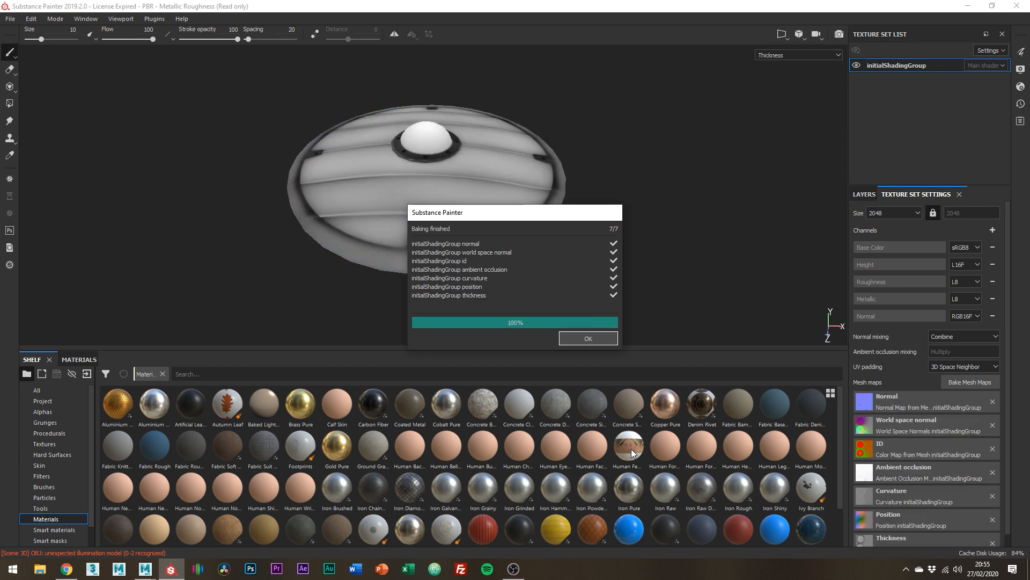
- Dismiss the finished bake report to reveal the baked shield
left_click(587, 337)
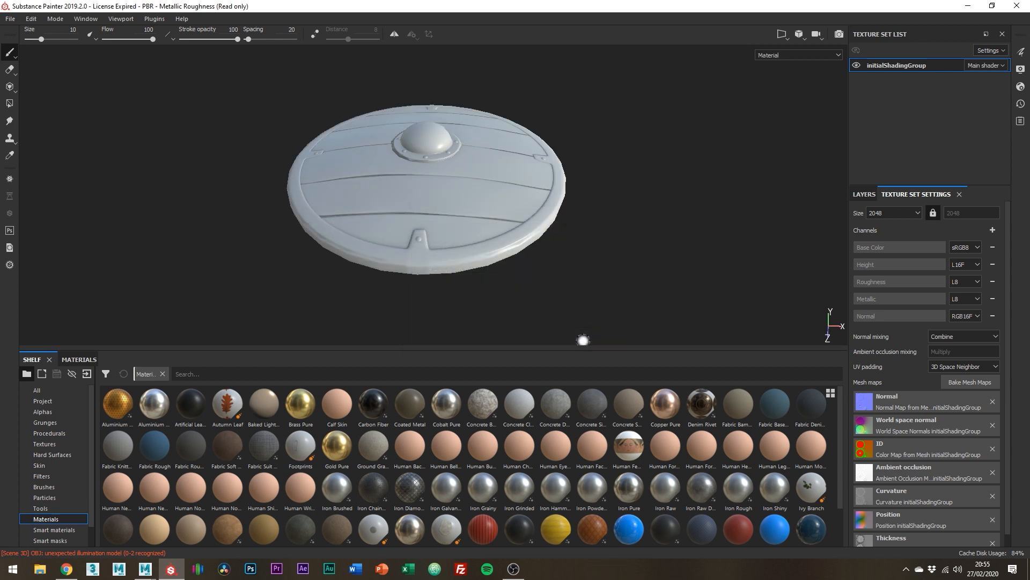
mouse_move(605, 284)
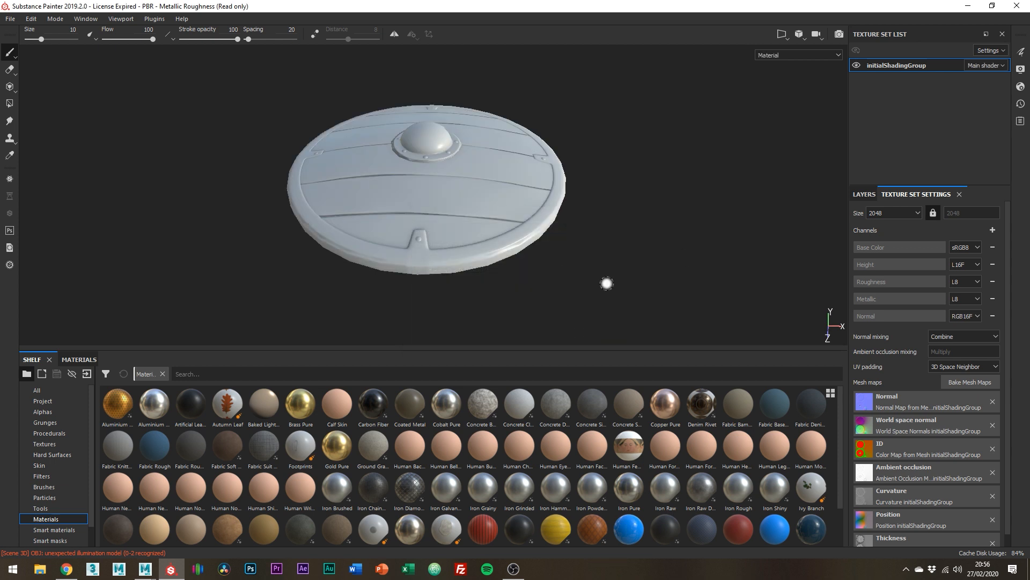
- Mask the Iron Raw Damaged layer by picking the green rim and boss ID colour
left_click(864, 194)
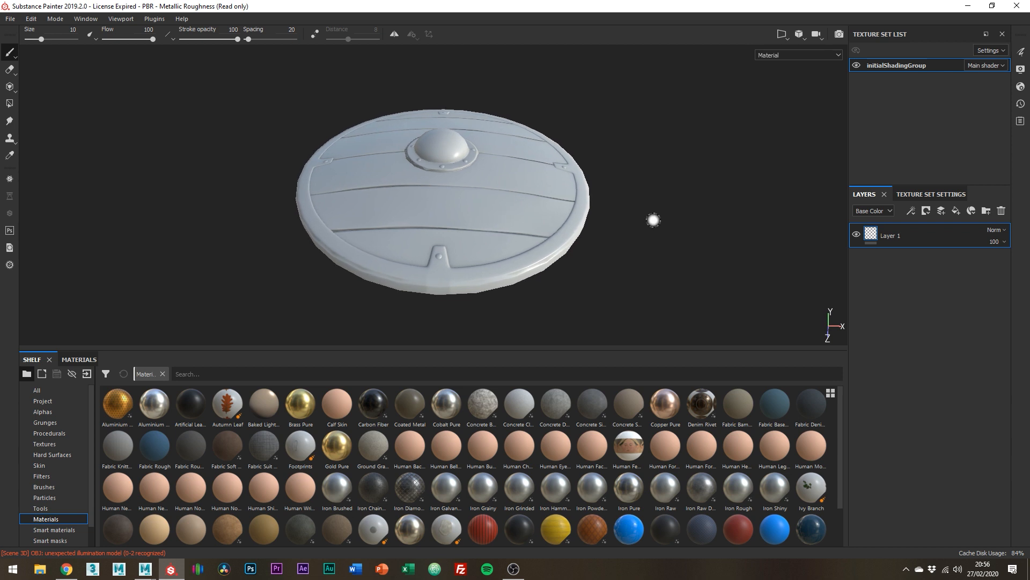
mouse_move(464, 441)
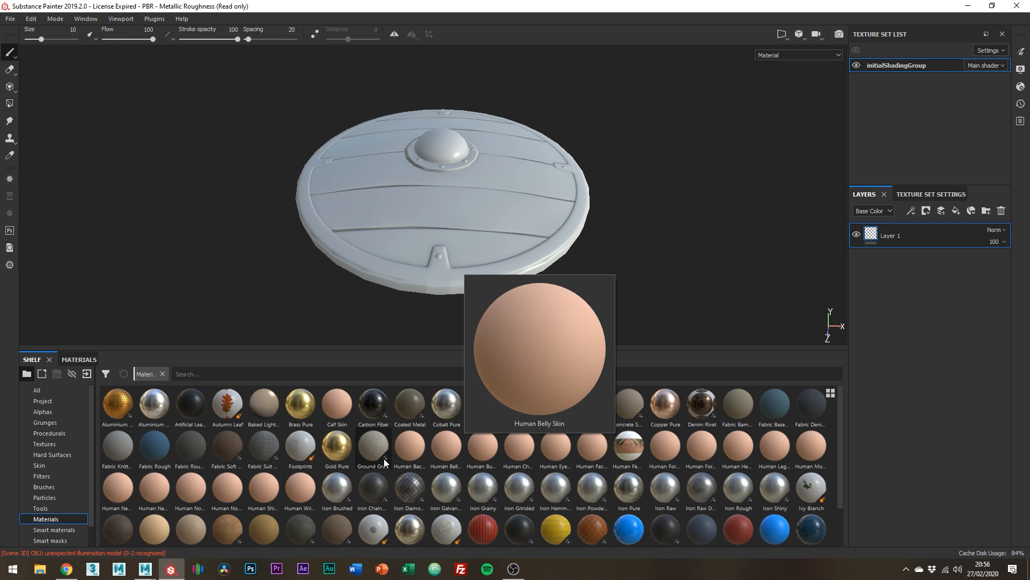
mouse_move(518, 492)
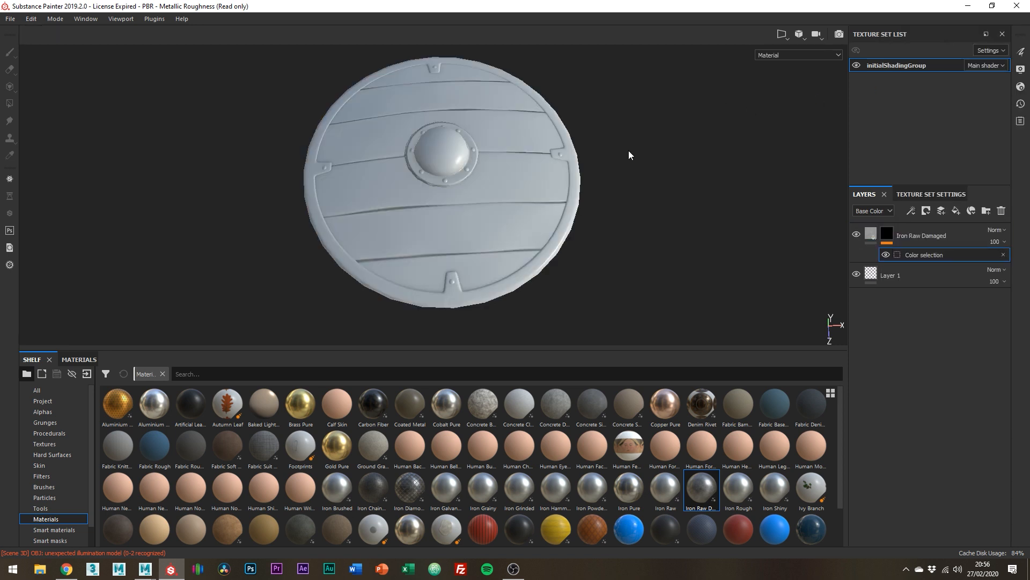
left_click(925, 255)
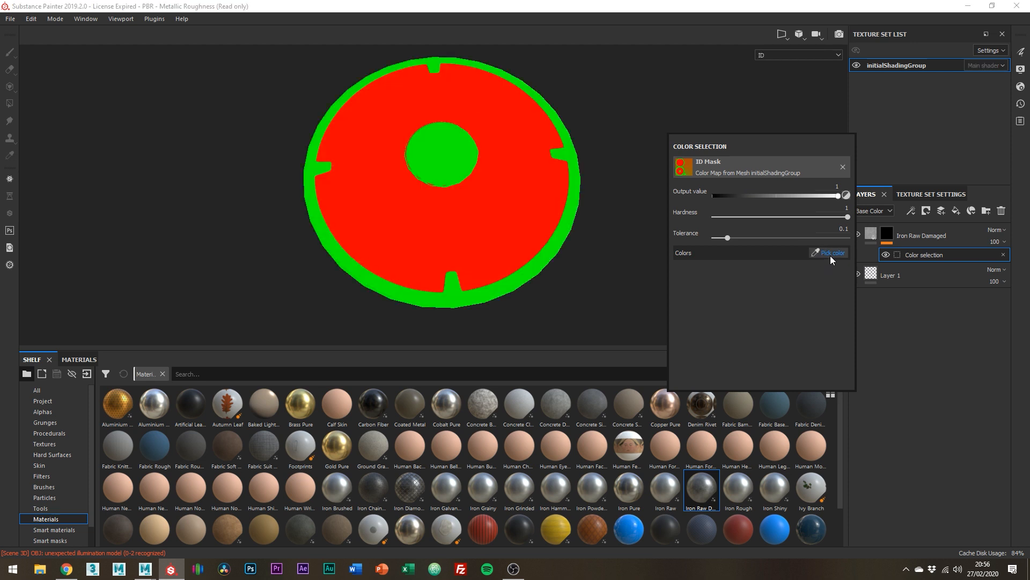
mouse_move(591, 252)
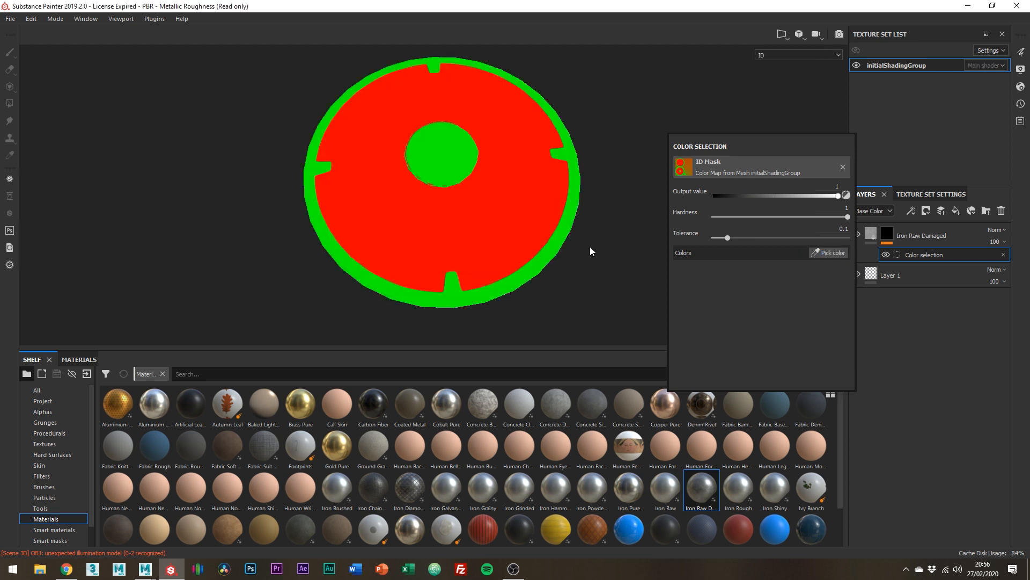
left_click(842, 166)
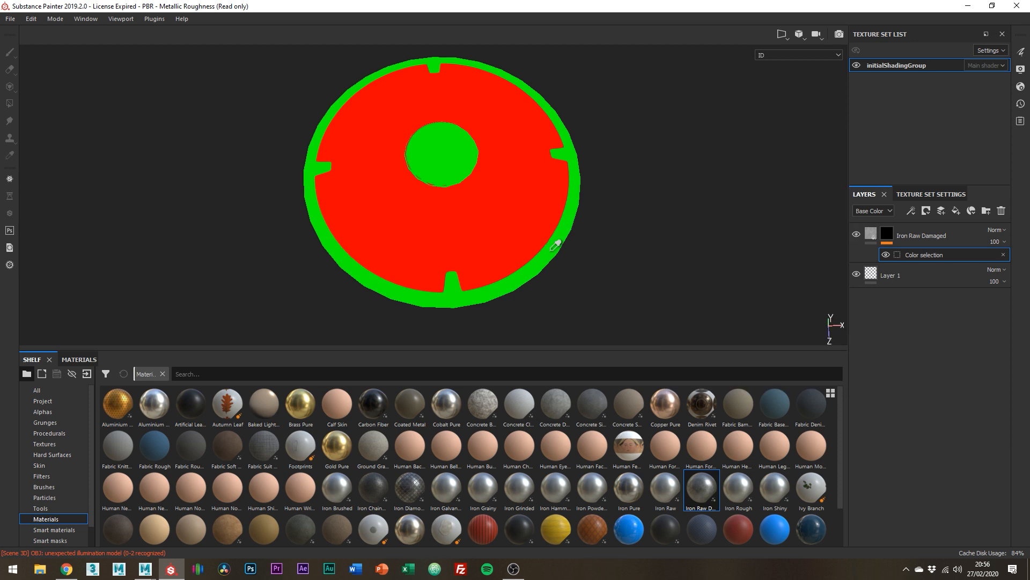
left_click(797, 55)
type("wood")
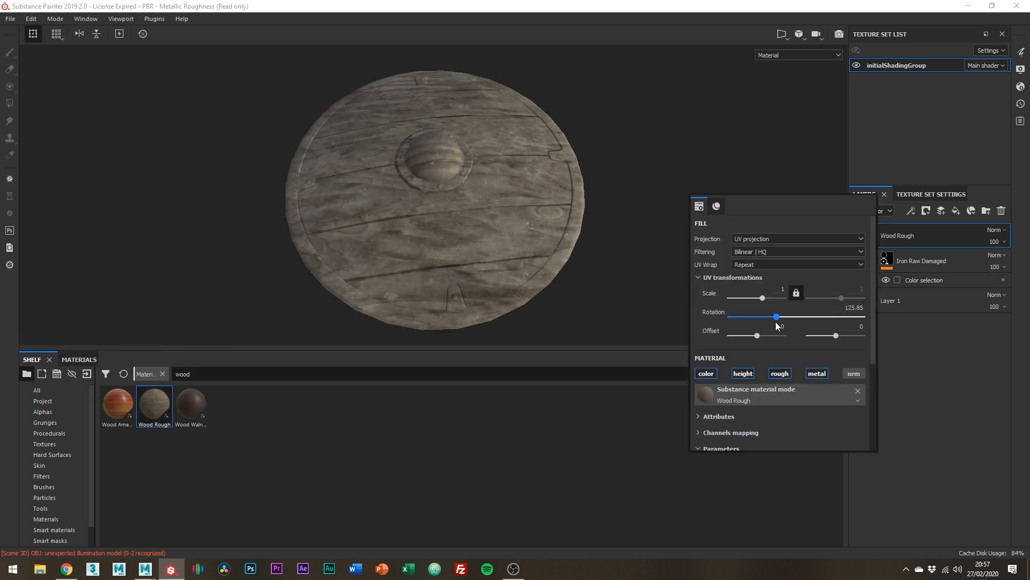
- Mask the Wood Rough layer by ID colour so it covers only the red plank area
right_click(870, 235)
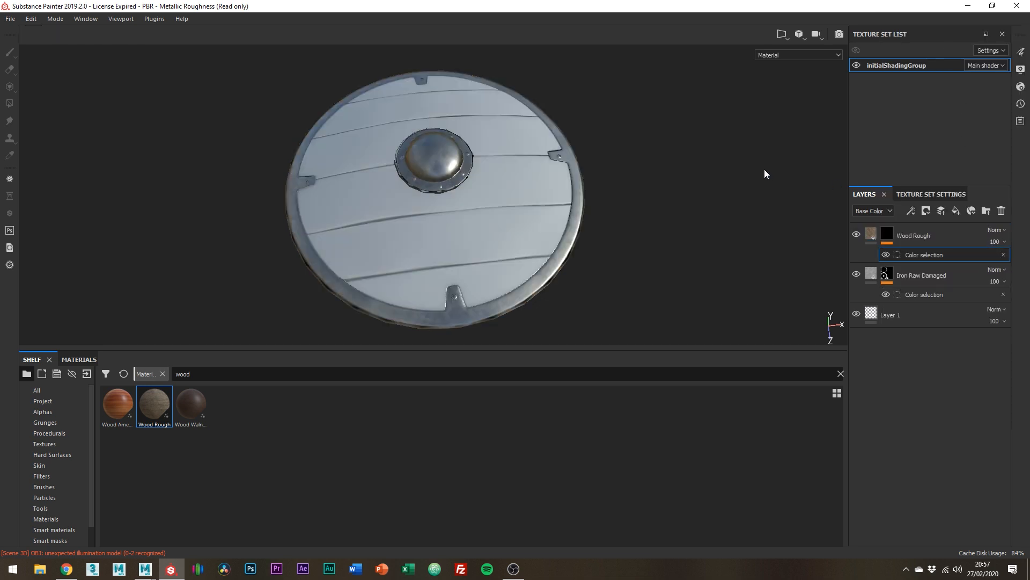
left_click(923, 254)
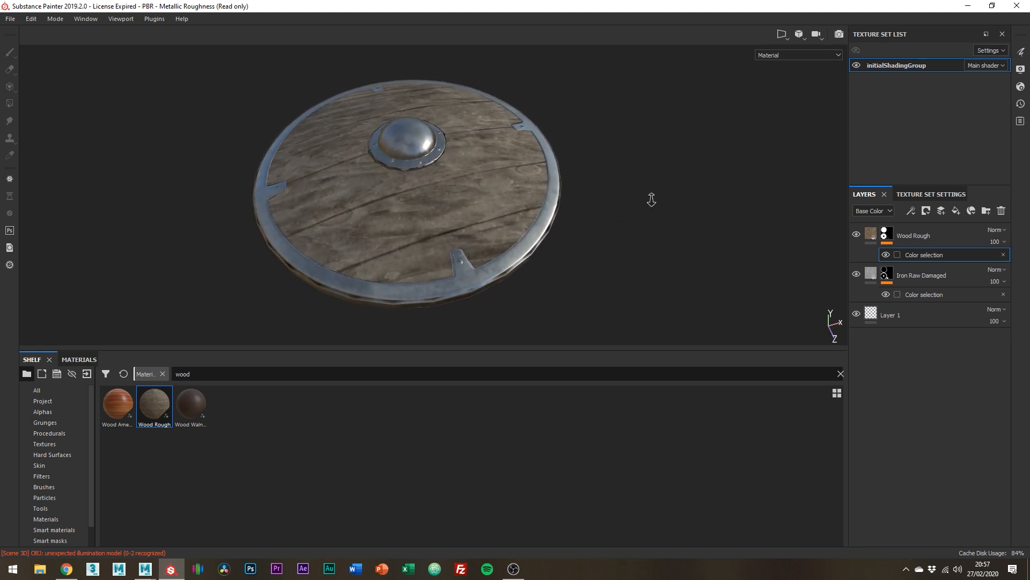
- Bring up the texture set's resolution list ready to pick 4096
left_click(931, 194)
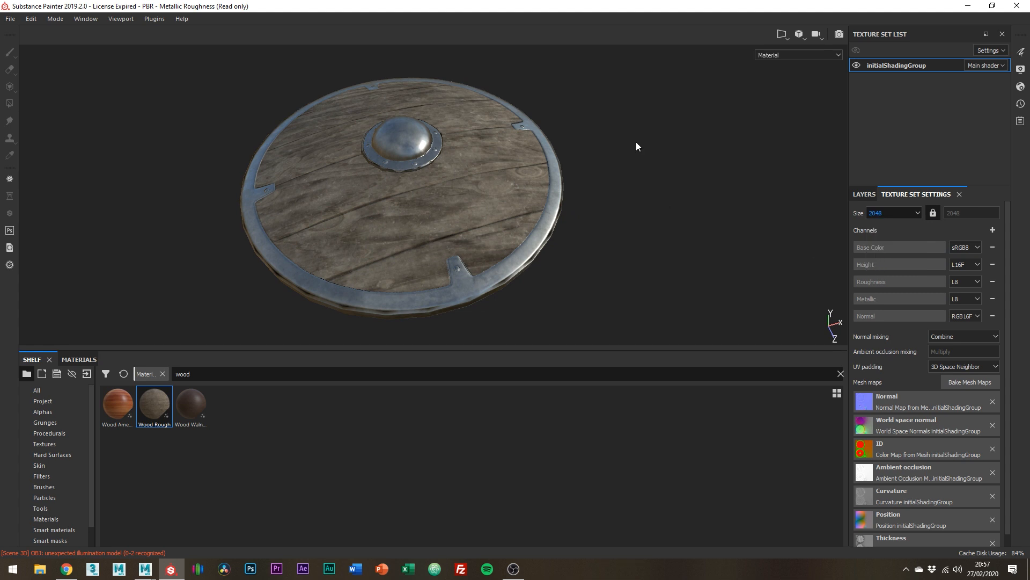
left_click(893, 212)
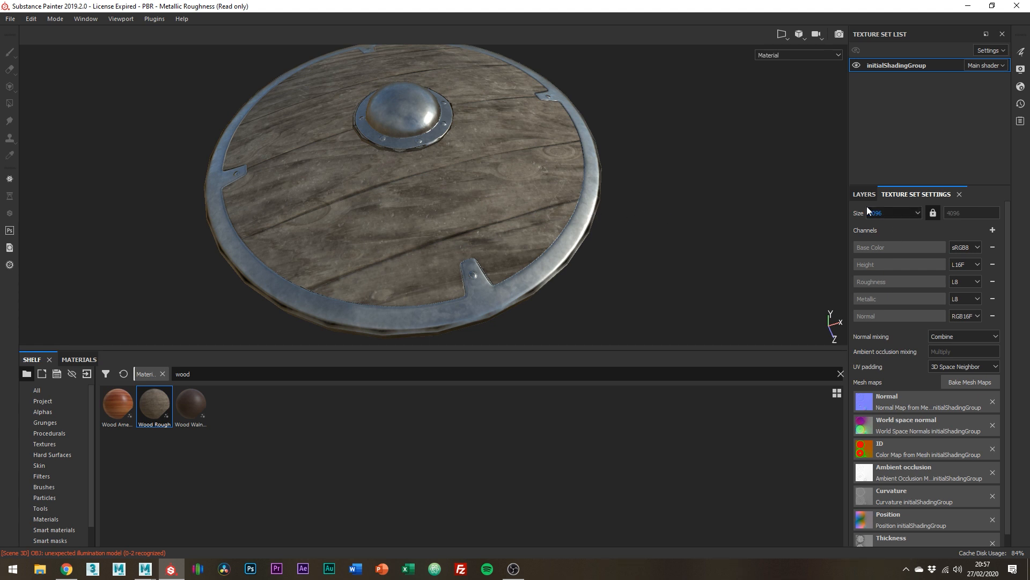
- Return to the shield's layer stack with the Wood Rough layer active
left_click(863, 194)
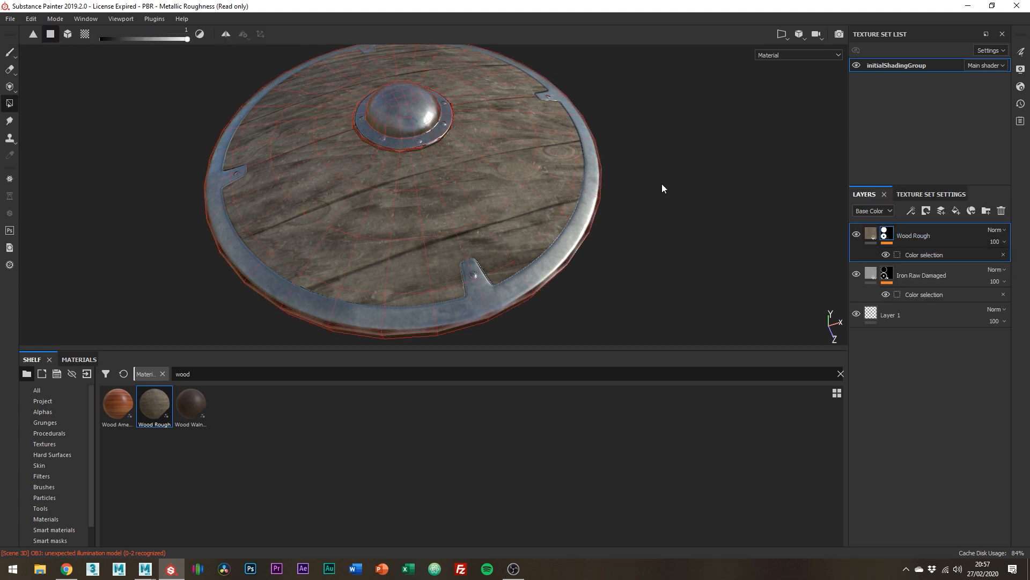